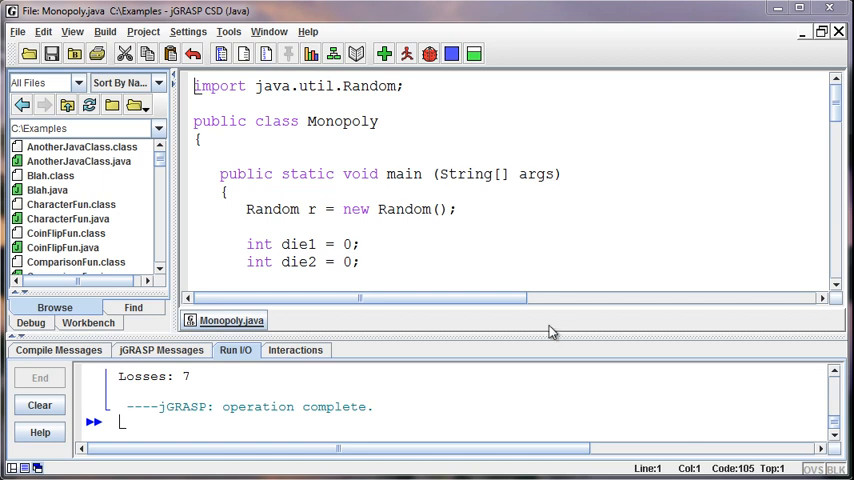
mouse_move(344, 152)
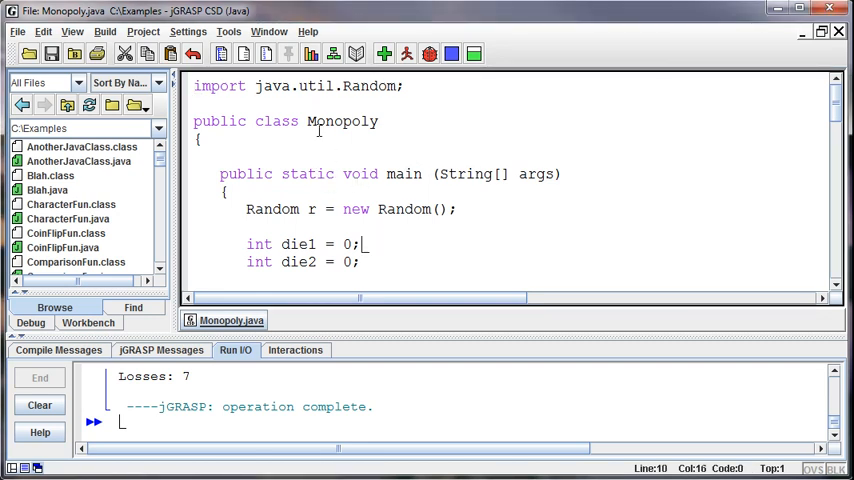
Scroll through Monopoly.java around the removed total-roll printout line and back to the top.
scroll(down, 3)
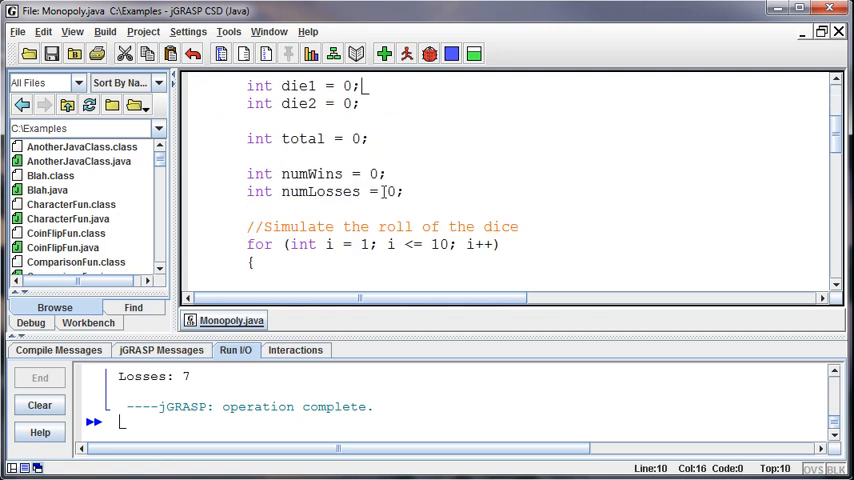
scroll(down, 3)
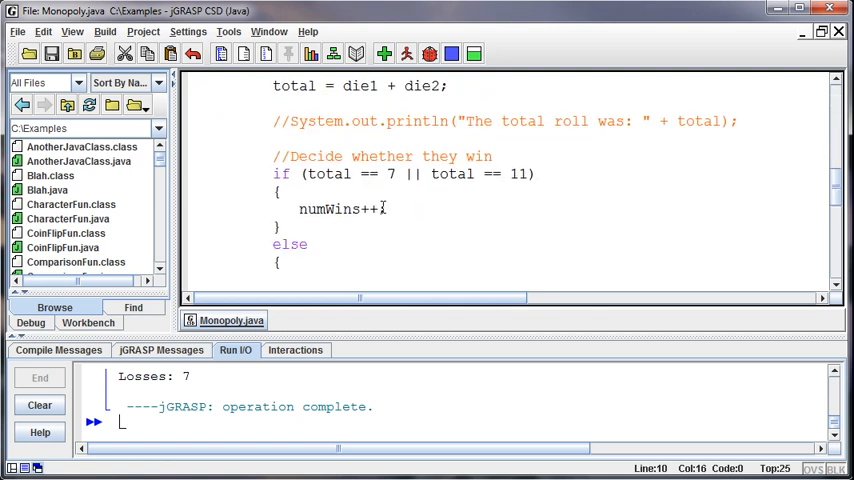
scroll(down, 3)
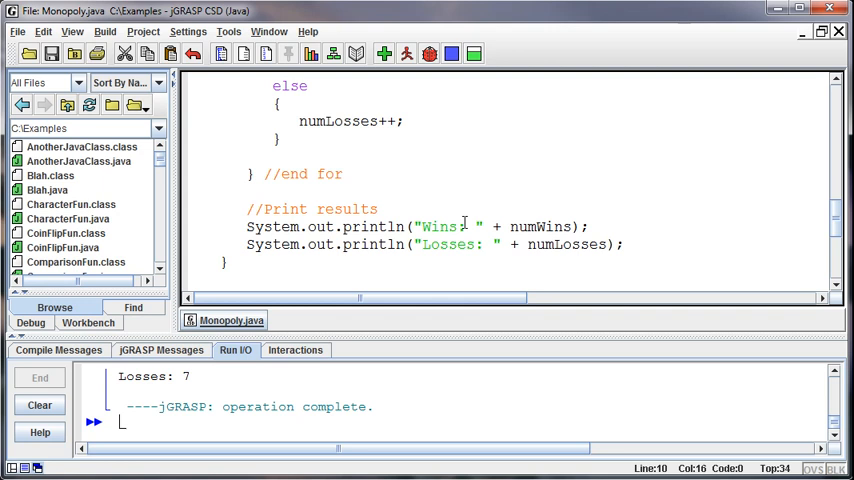
scroll(up, 3)
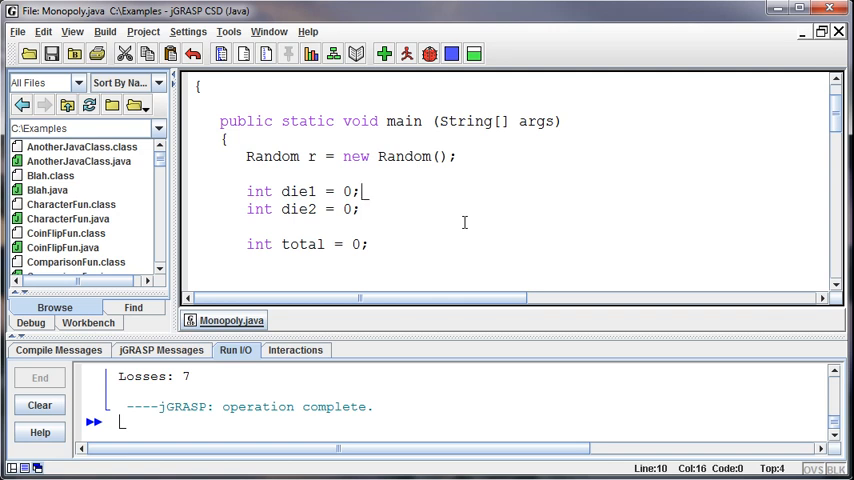
scroll(up, 3)
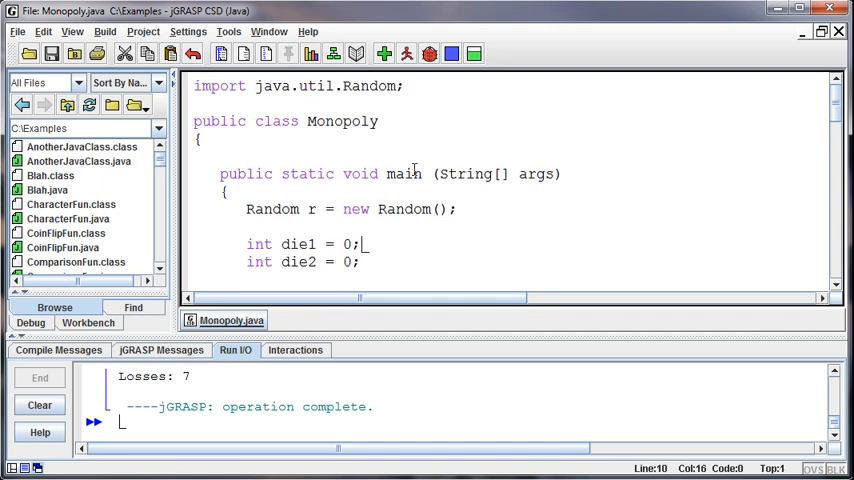
scroll(down, 3)
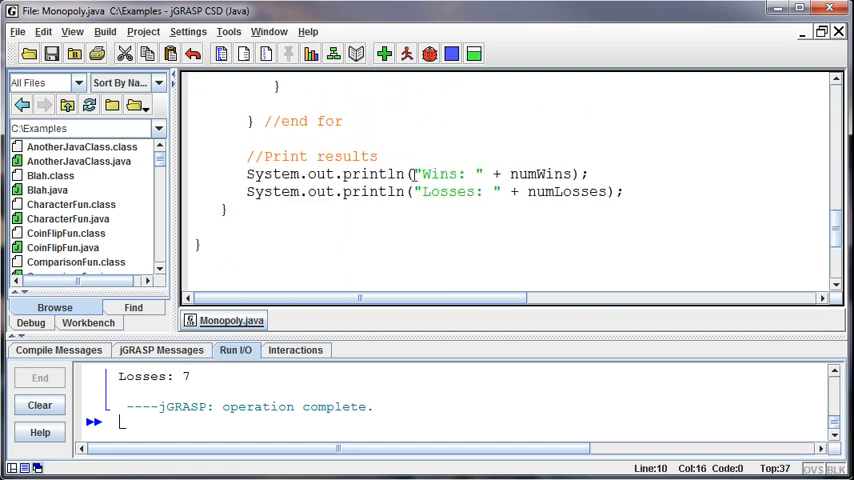
scroll(up, 3)
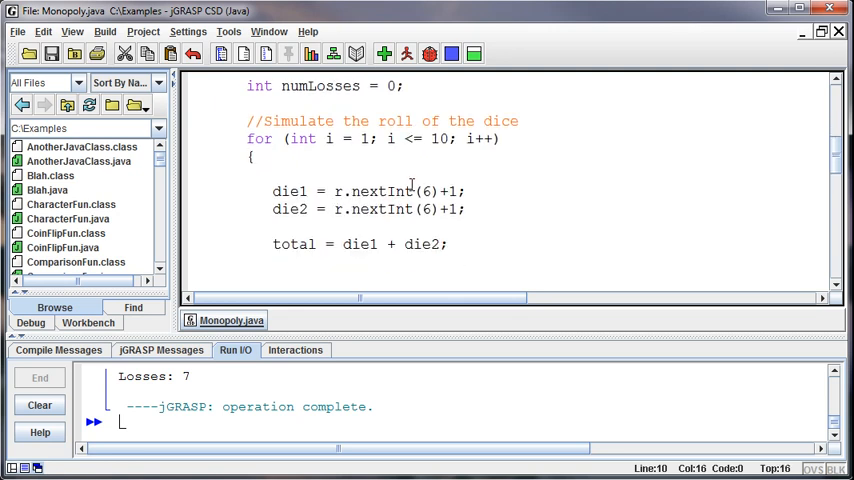
scroll(down, 3)
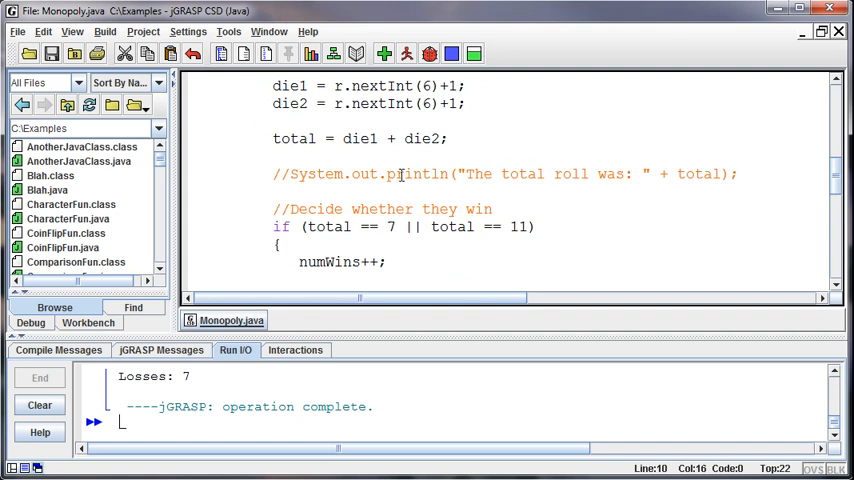
scroll(down, 3)
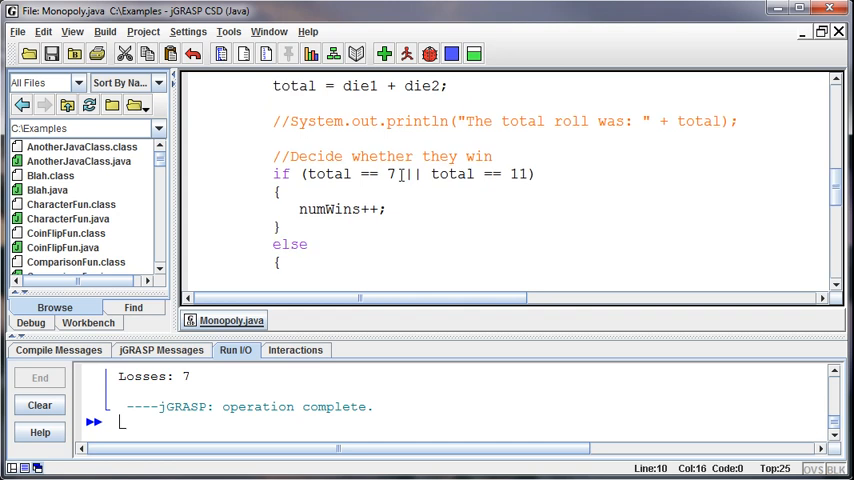
scroll(down, 3)
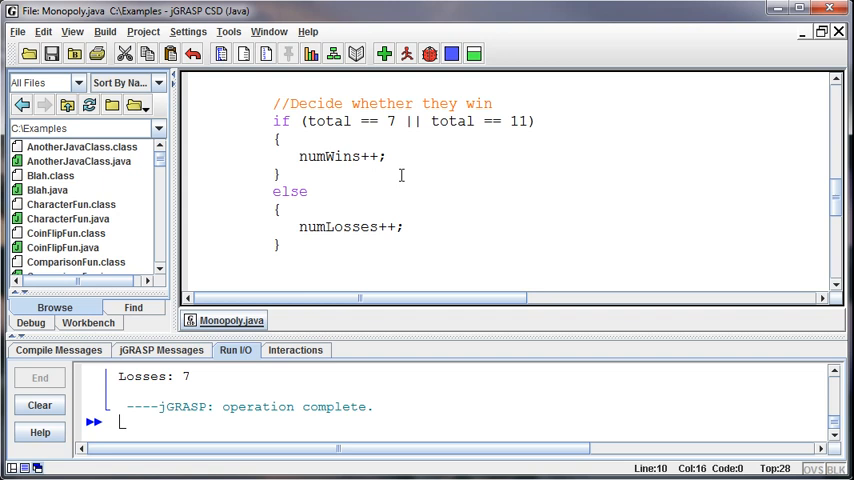
scroll(down, 3)
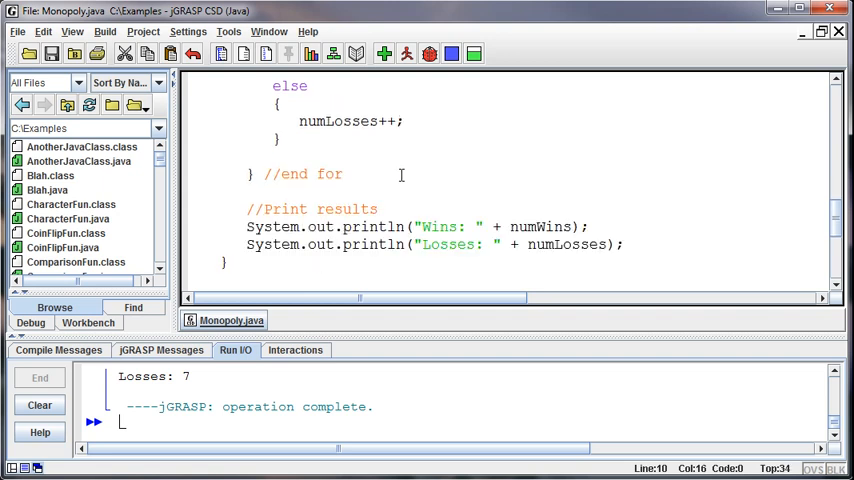
scroll(down, 3)
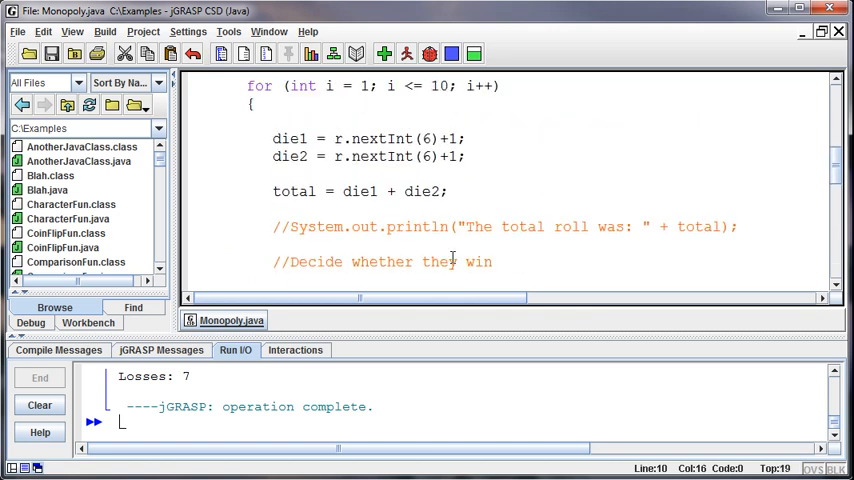
scroll(up, 3)
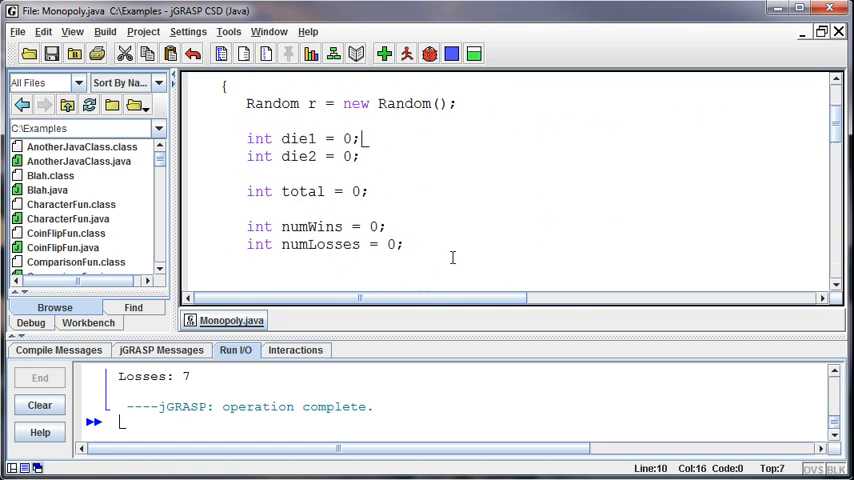
scroll(down, 3)
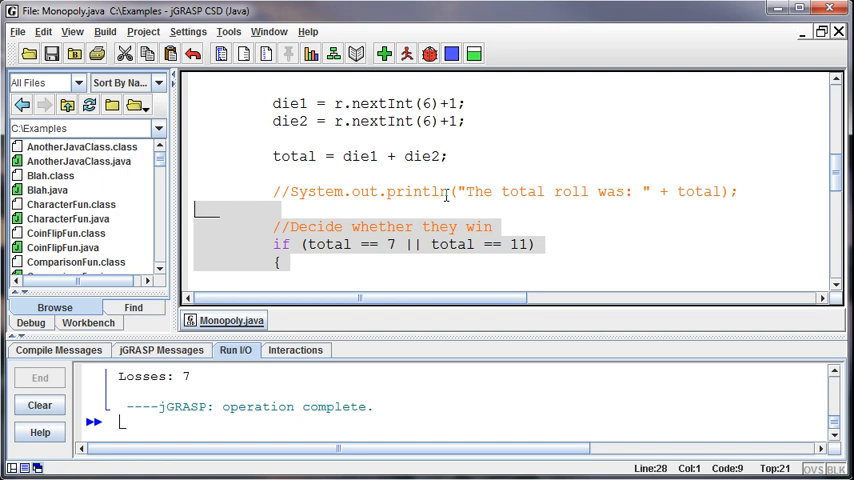
mouse_move(578, 196)
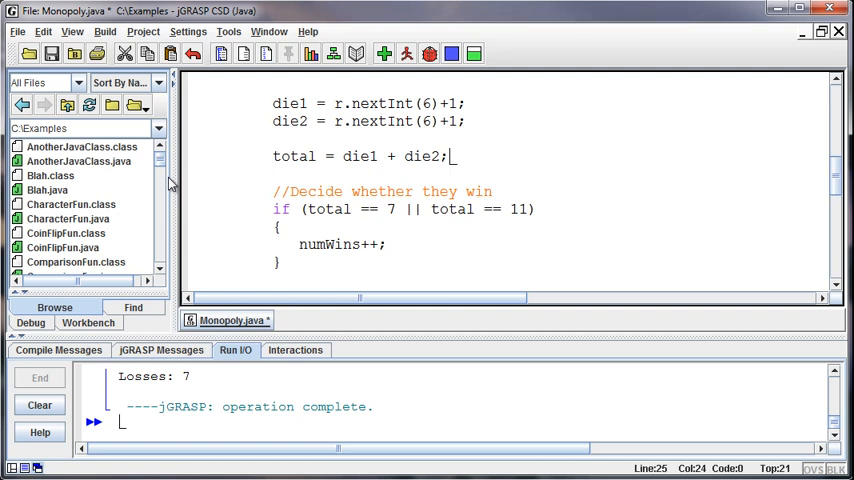
mouse_move(170, 180)
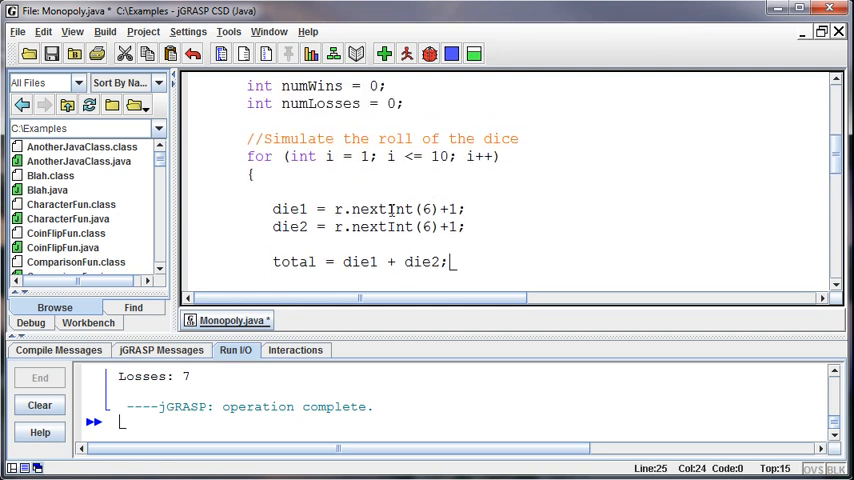
scroll(up, 3)
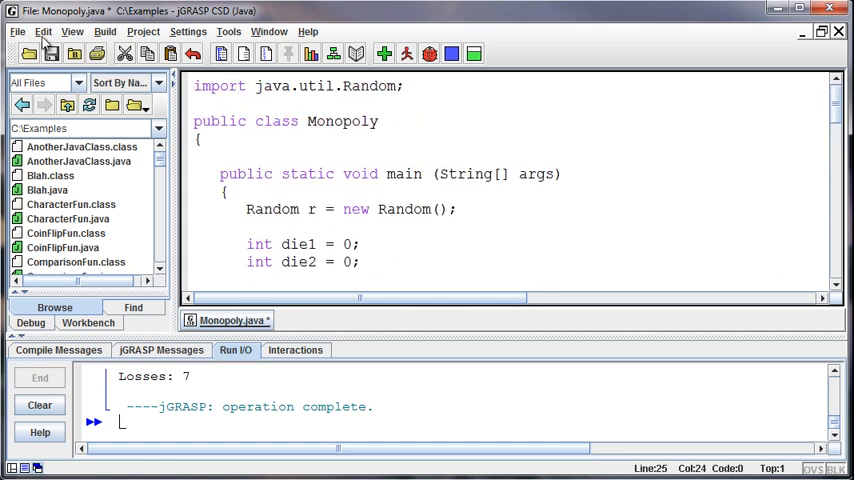
Create a new Java file with public class Dice and begin a public static void method header.
click(16, 32)
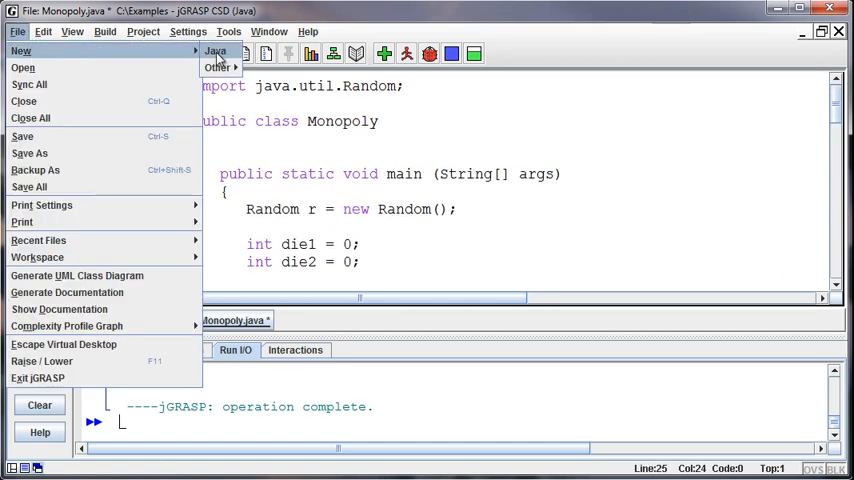
click(216, 52)
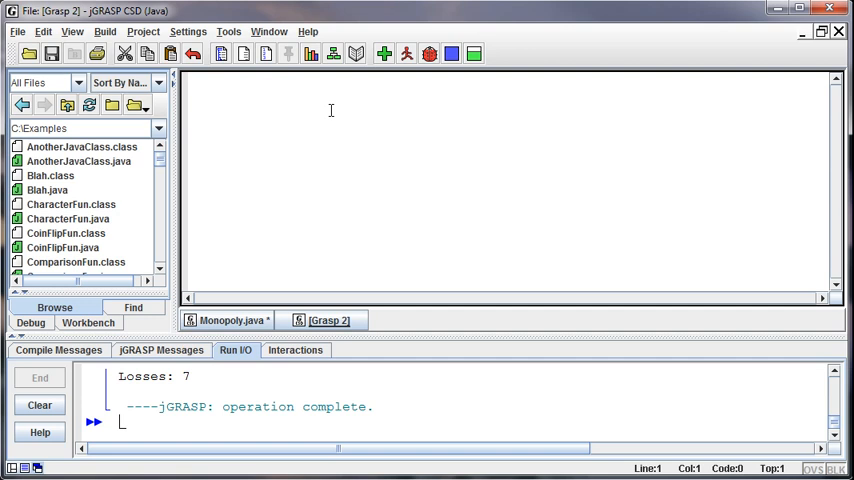
text(public class Dic)
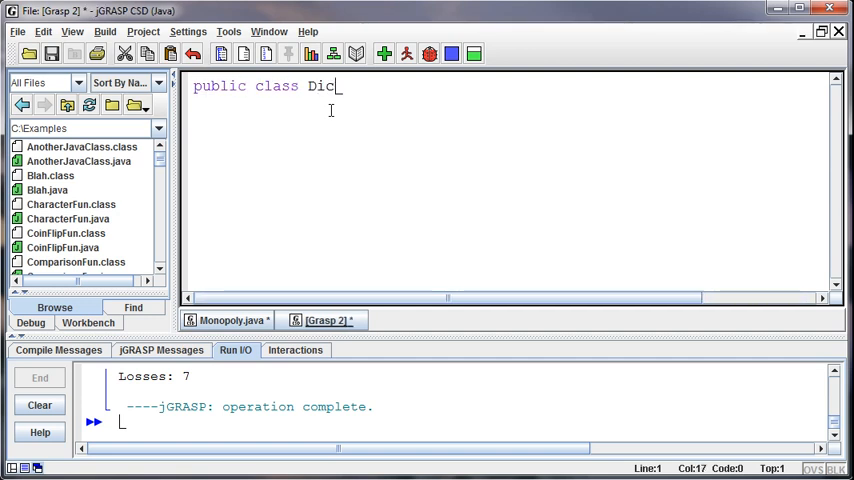
text(e)
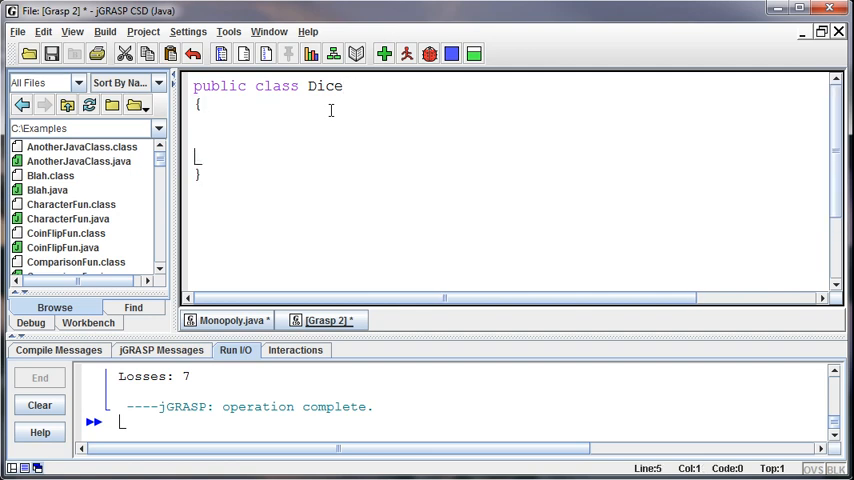
text(publi)
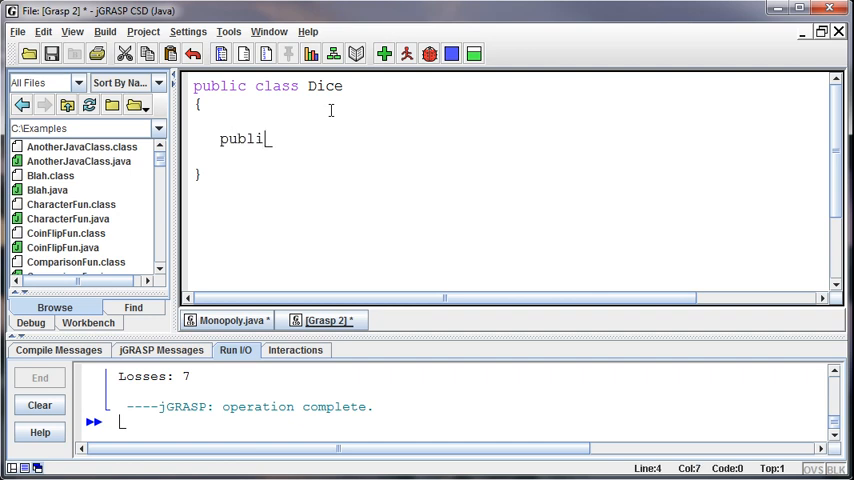
text(c static void)
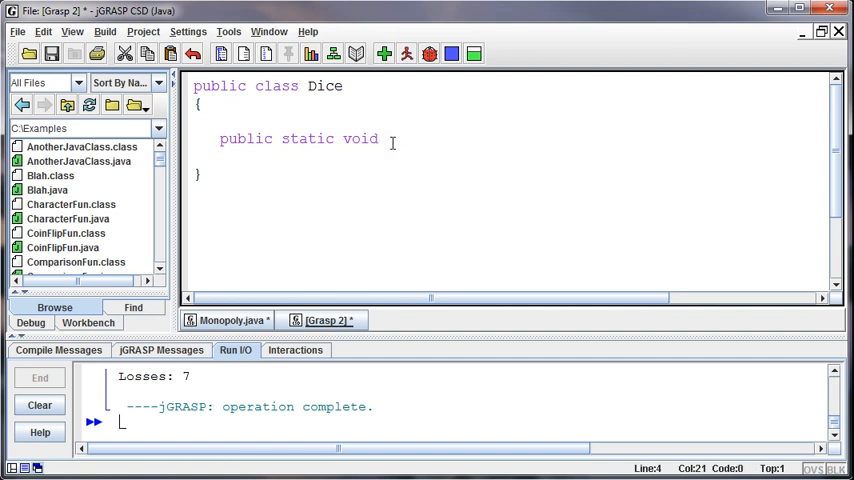
Write a public int rollDice() method header with empty braces inside the Dice class.
text(main)
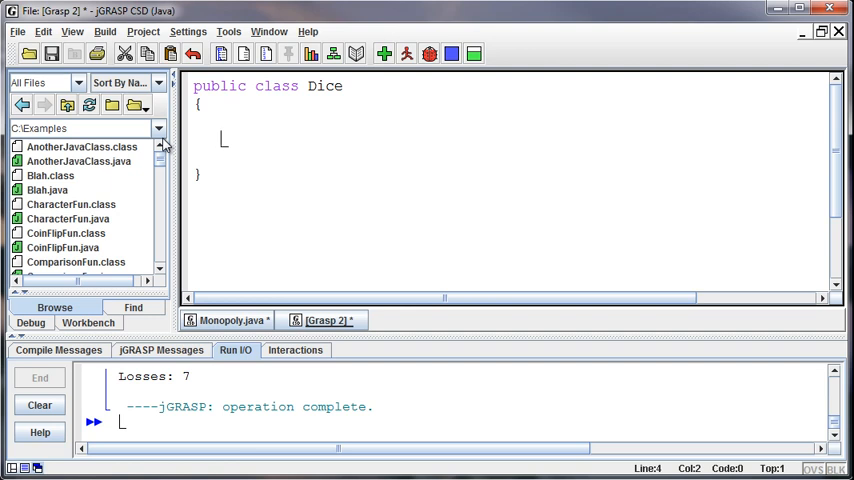
text(public)
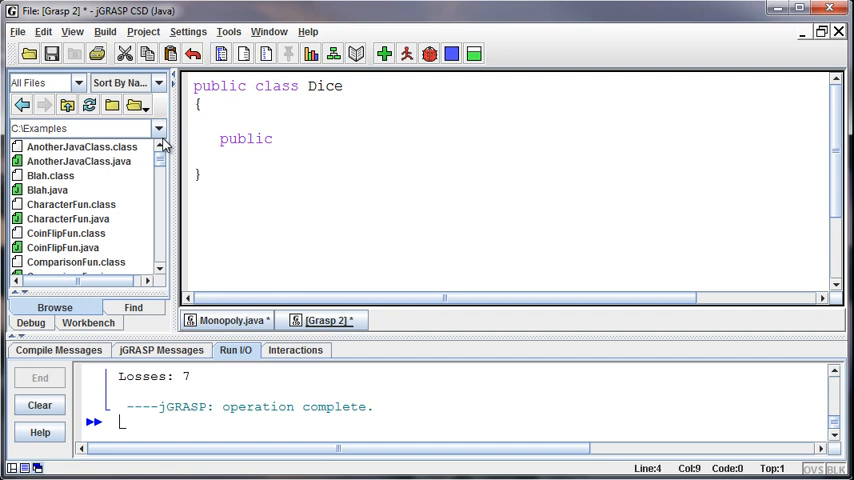
text(vo)
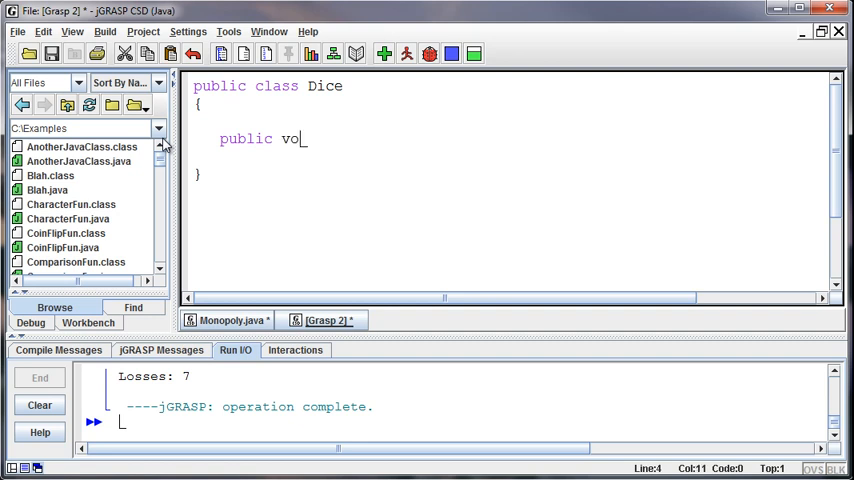
text(id)
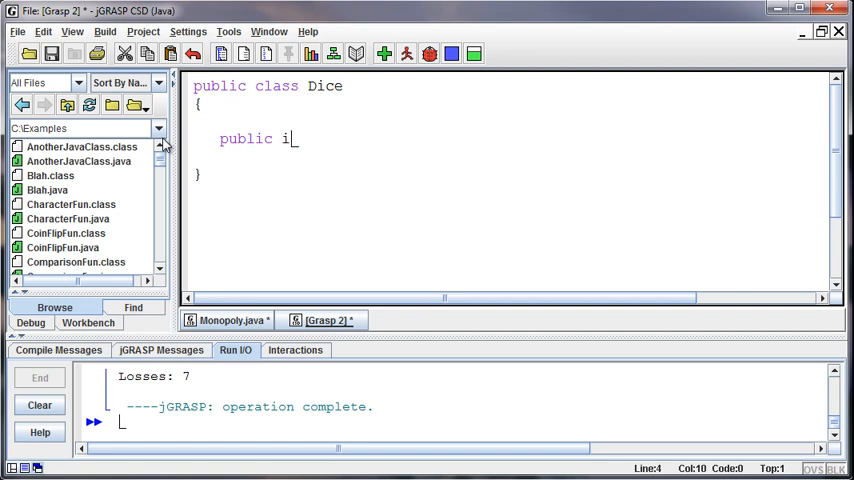
text(nt)
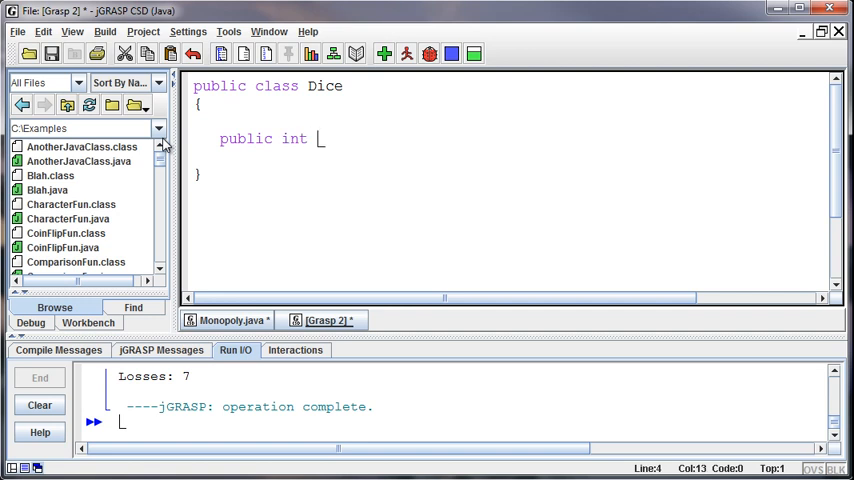
text(ro)
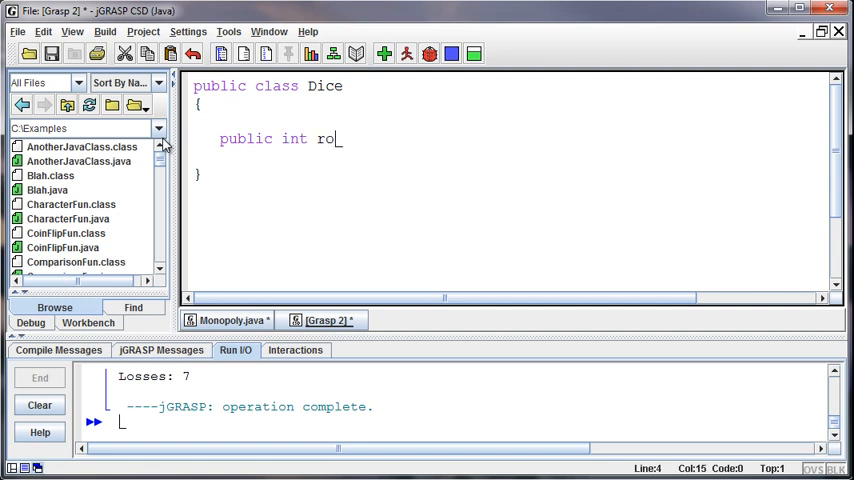
text(llTheDic)
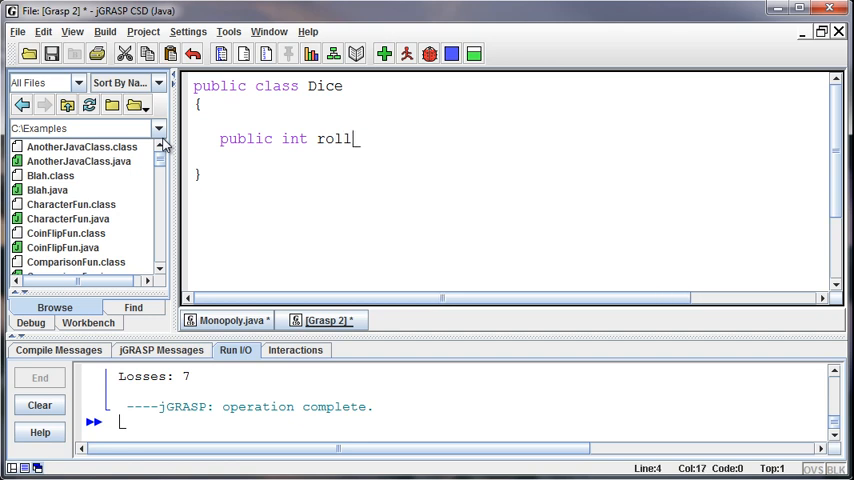
text(Dice)
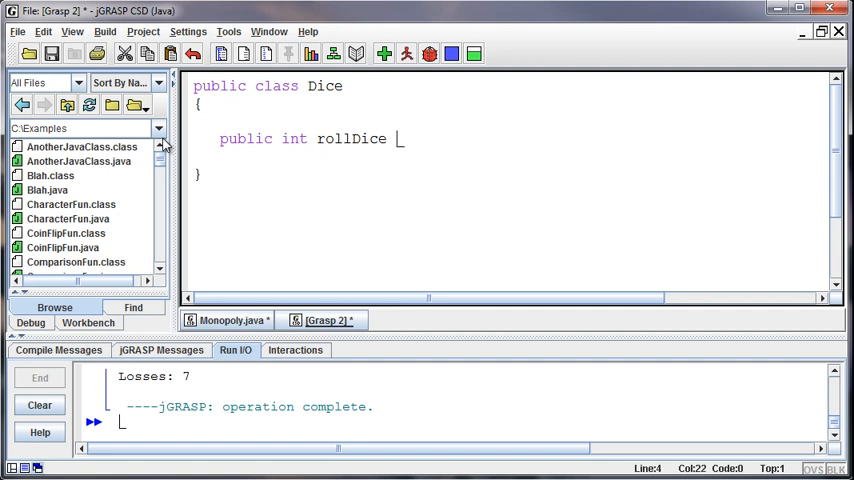
text(())
text({)
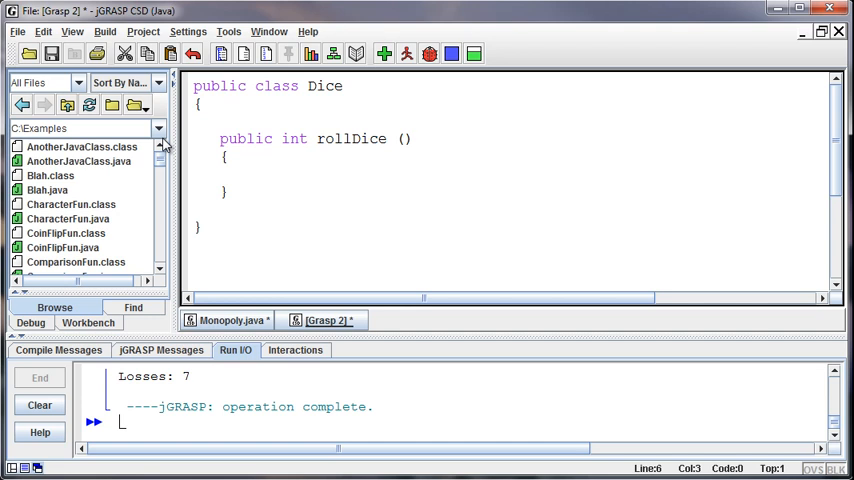
mouse_move(280, 252)
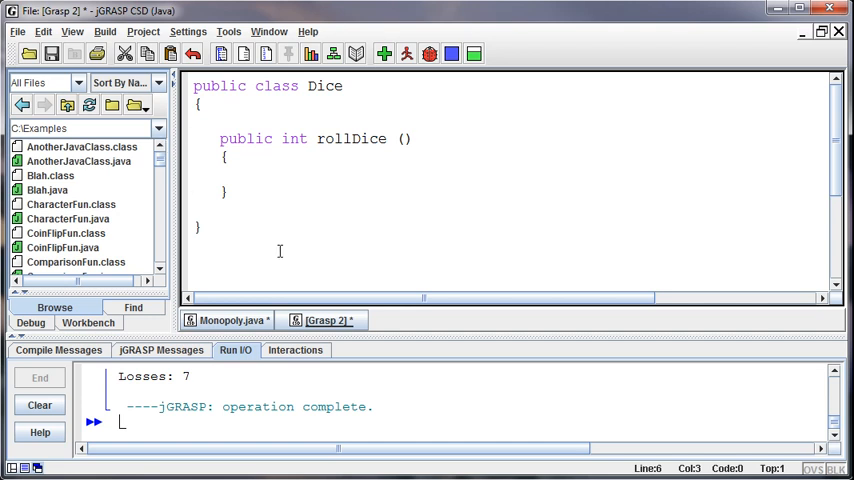
Add import java.util.Random; as the first line of the Dice file, matching Monopoly.java.
click(234, 320)
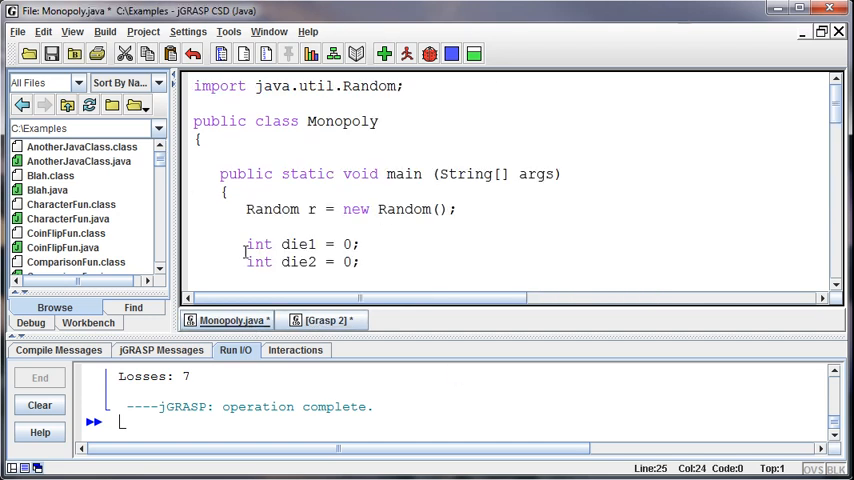
click(324, 320)
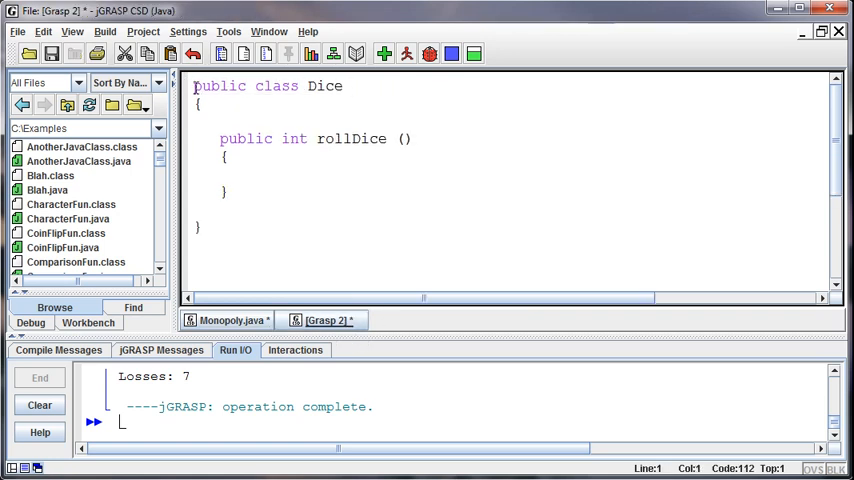
text(import java.)
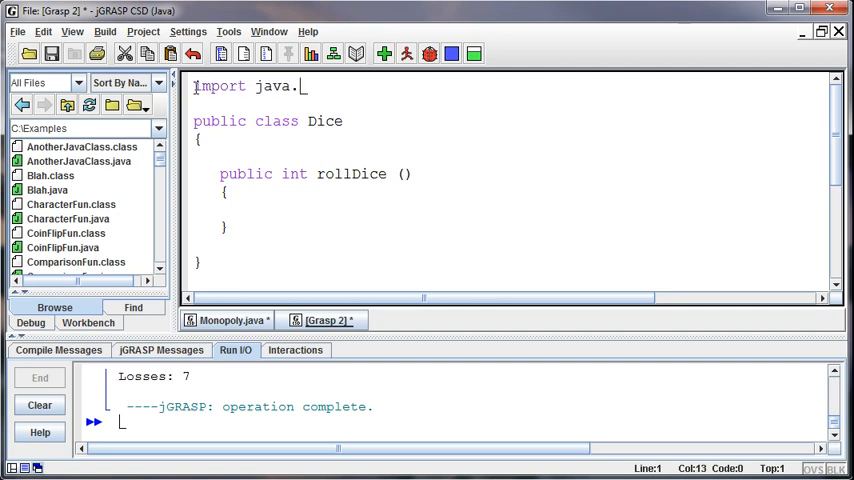
text(util.)
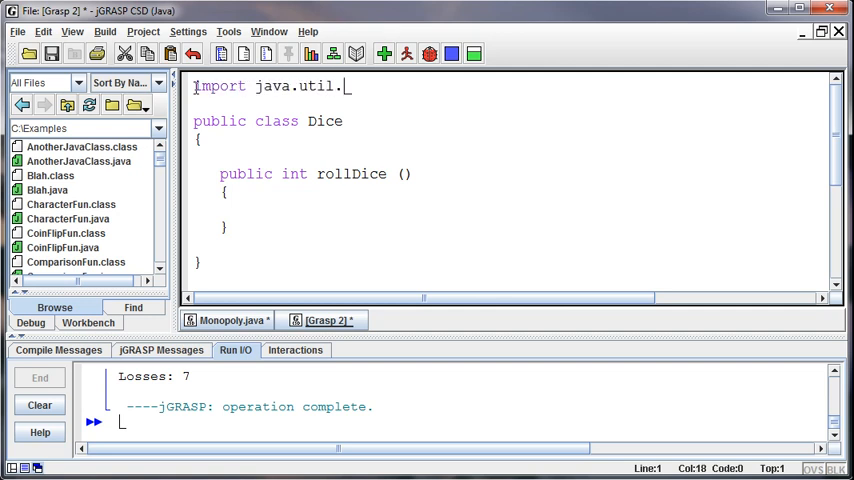
text(Random)
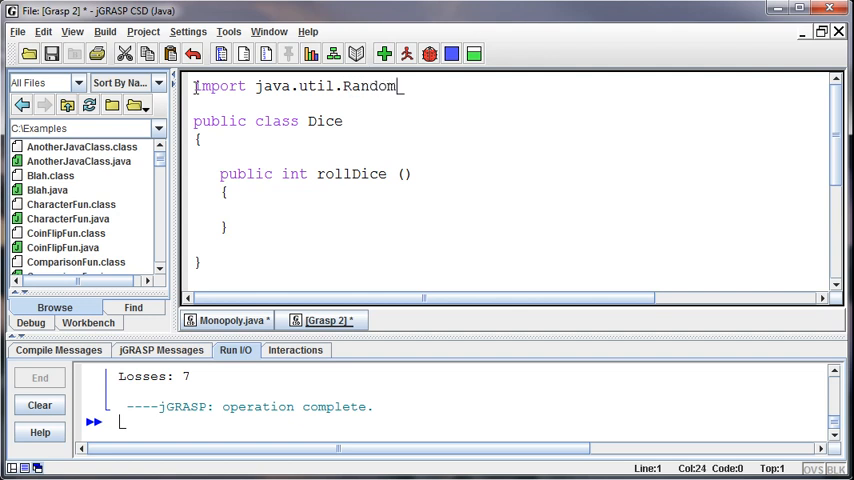
text(;)
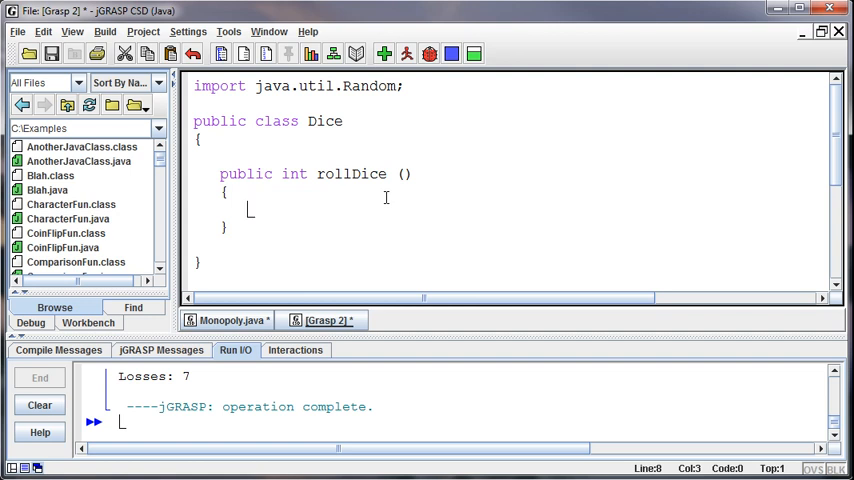
Write Random r = new Random(); inside the rollDice method body.
text(Random r = n)
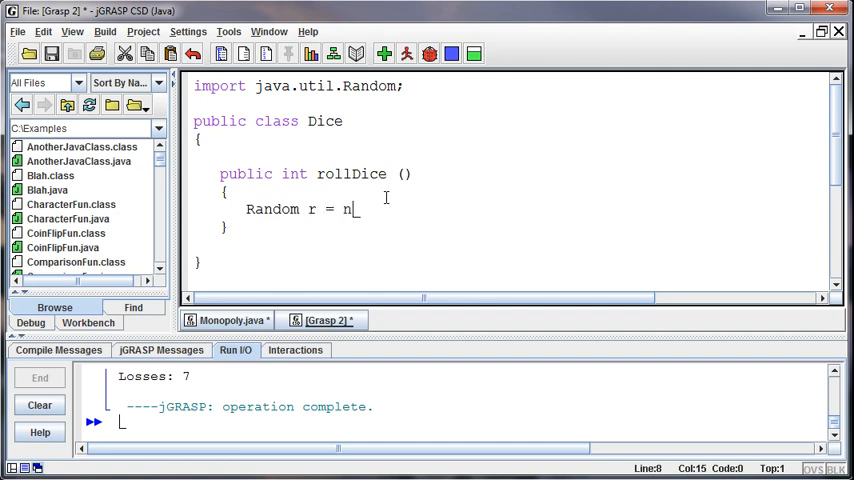
text(ew Random();)
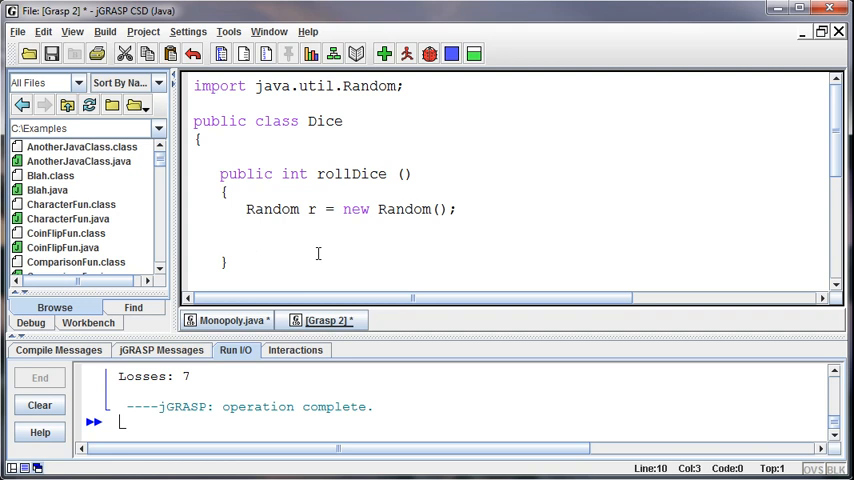
Declare int roll = 0; and assign roll = r.nextInt(6)+1; in rollDice.
text(int roll)
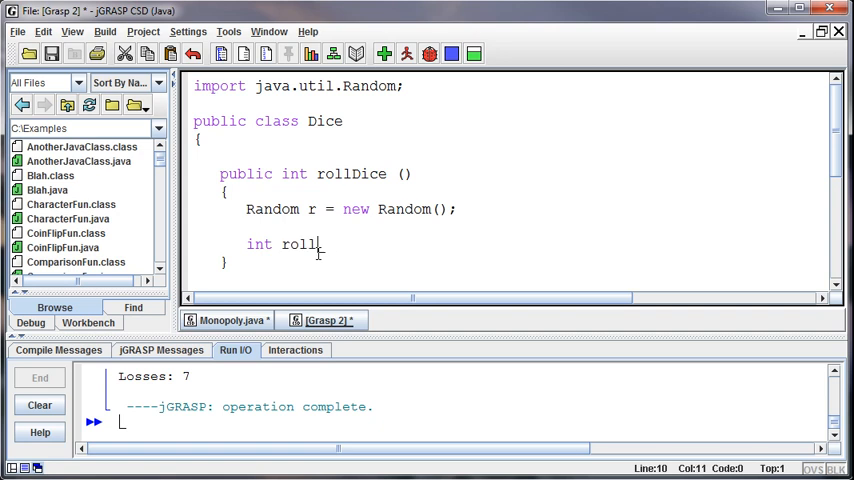
text(=)
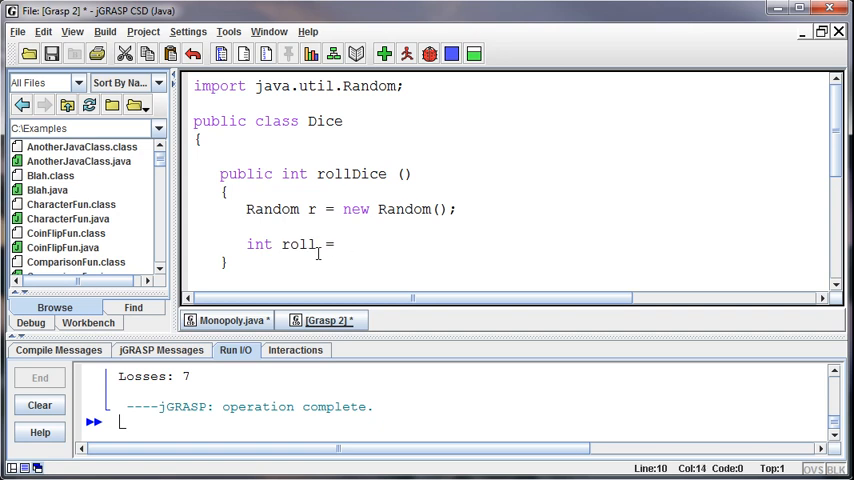
text(0;)
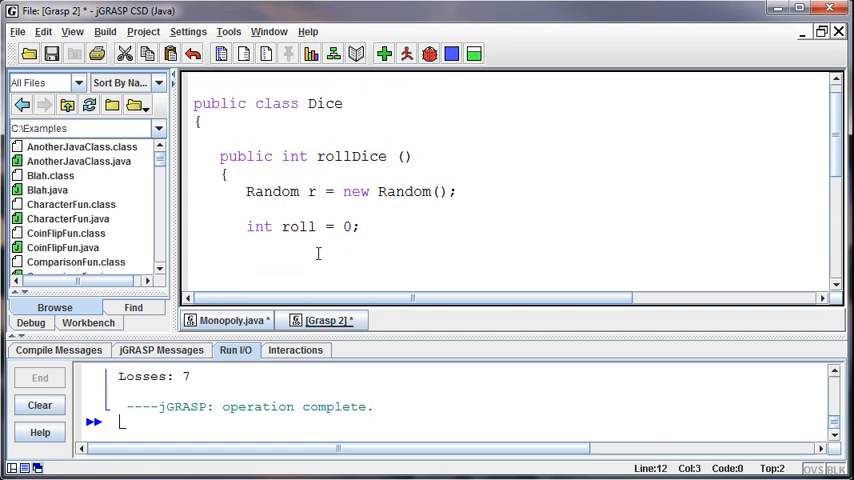
scroll(down, 3)
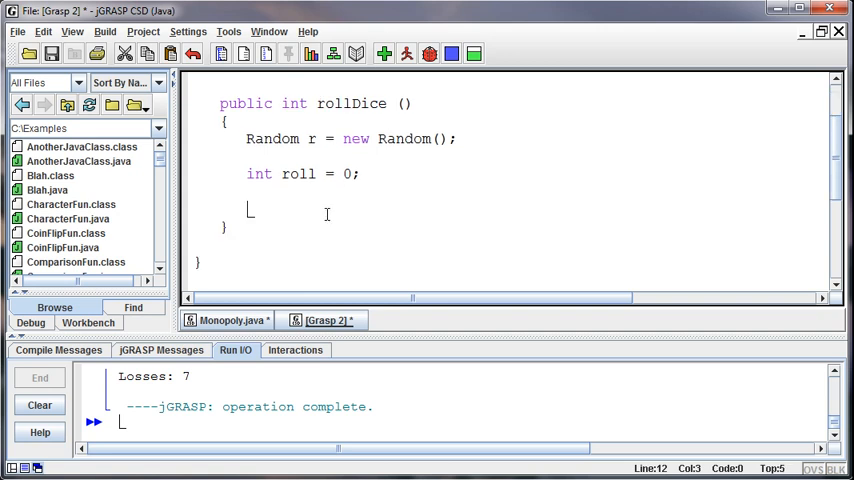
text(roll = r)
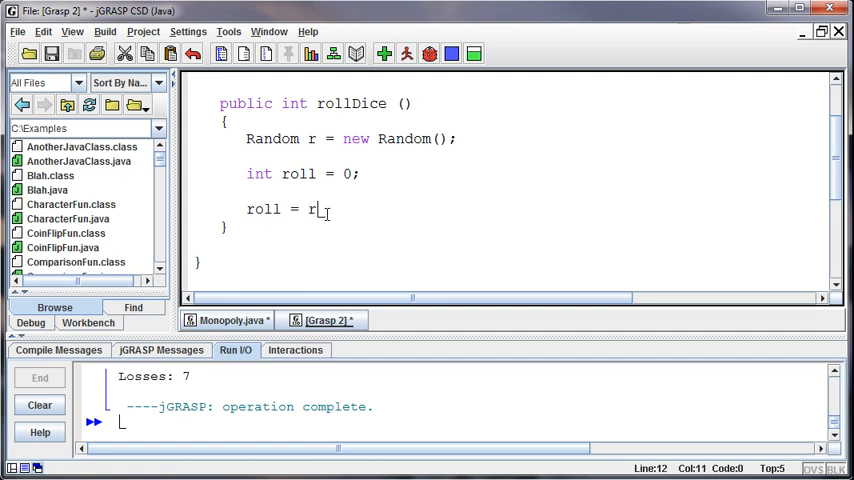
text(.nextInt)
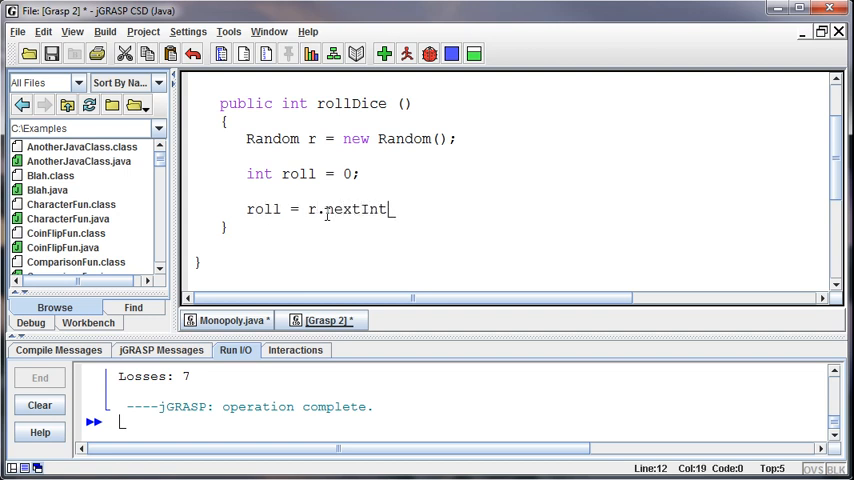
text(()
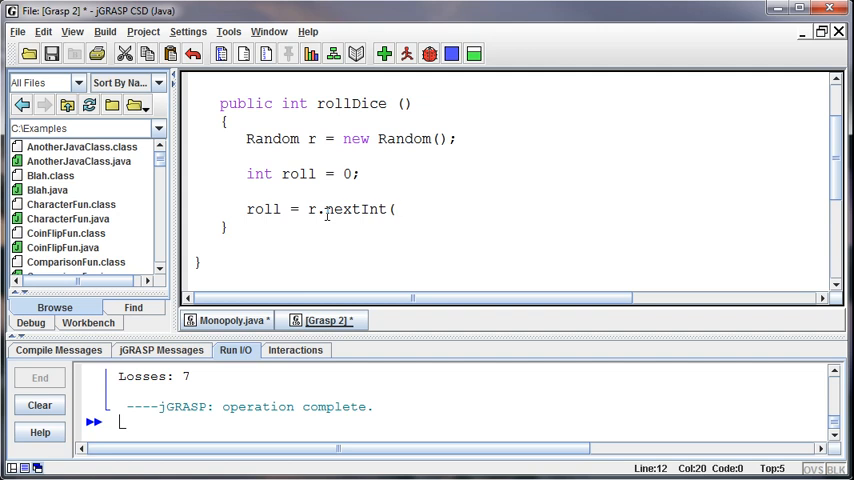
text(6)
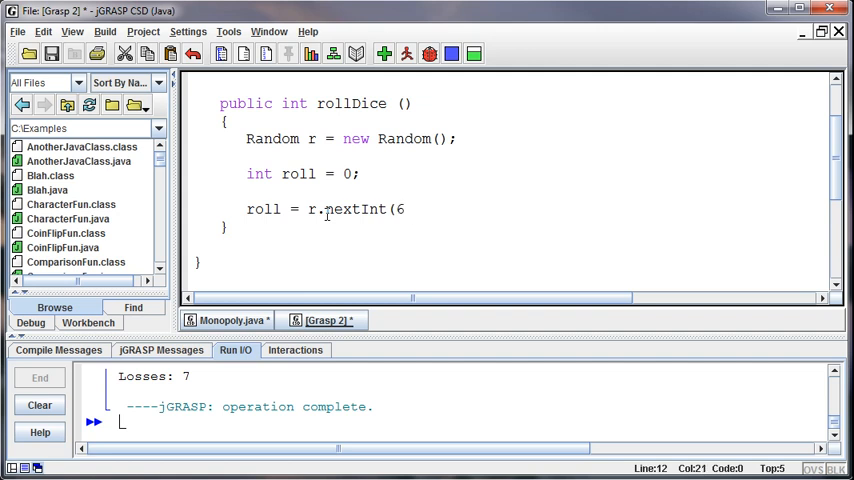
text())
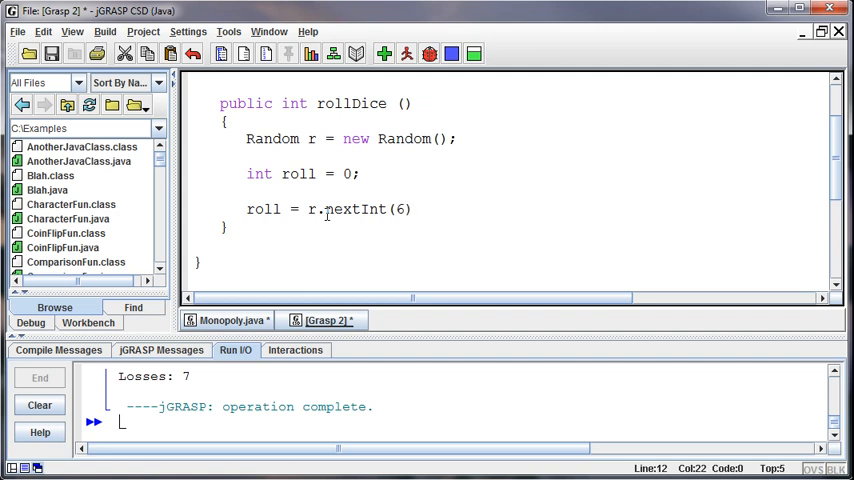
text(+1;)
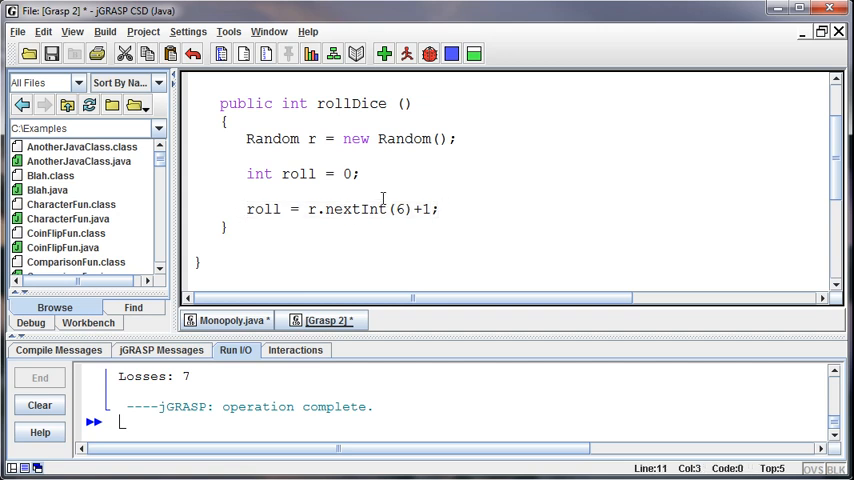
Add the //Simulate the roll of the die comment and start the return roll statement.
text(//s)
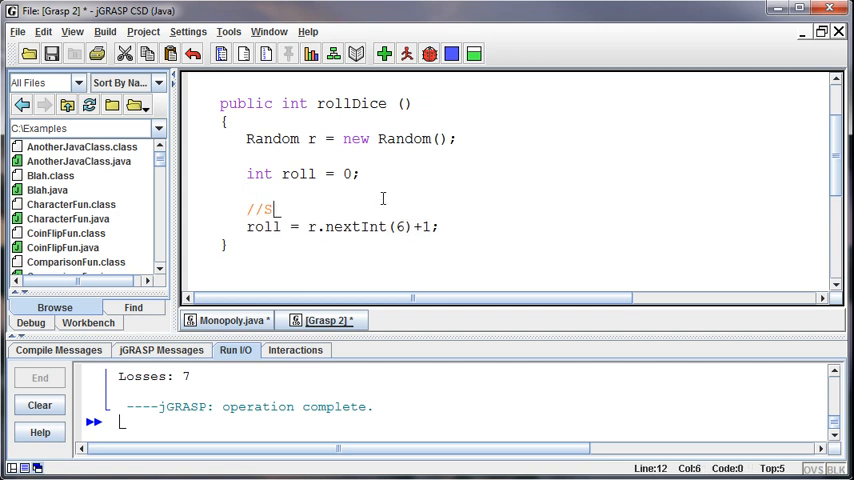
text(imulate the roll of the die)
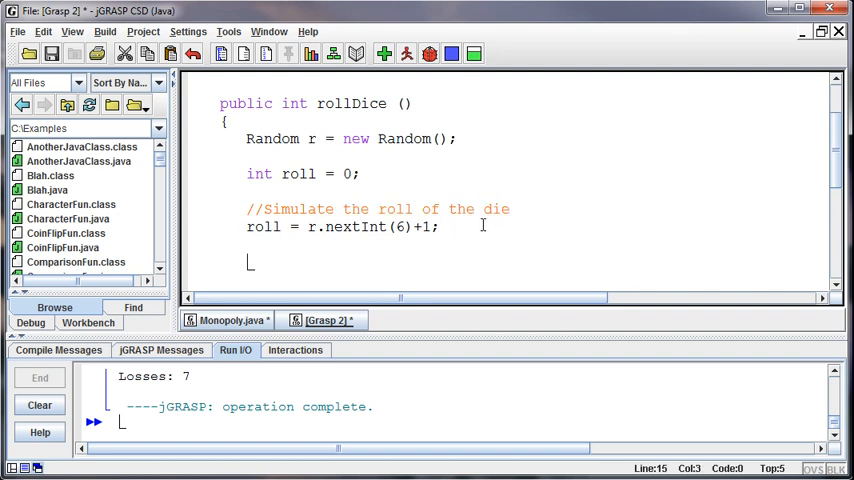
text(return roll;)
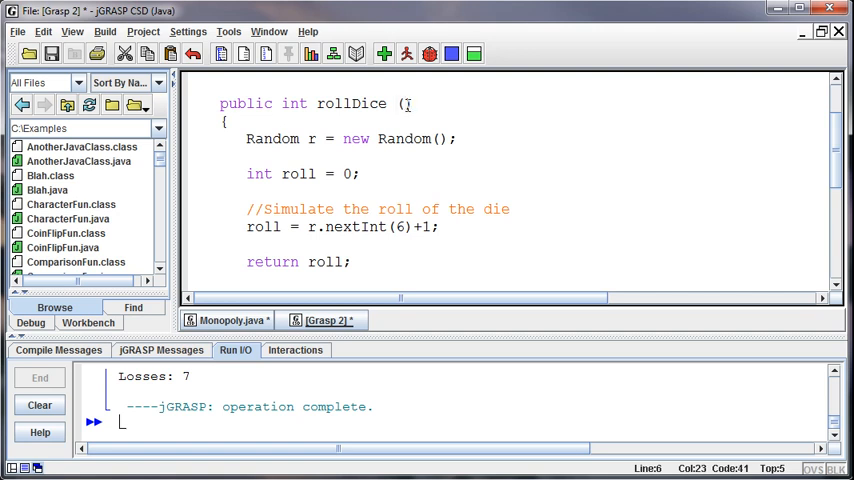
Try example parameters and a double return type on rollDice, then restore the no-parameter int header.
text(int x, int y,)
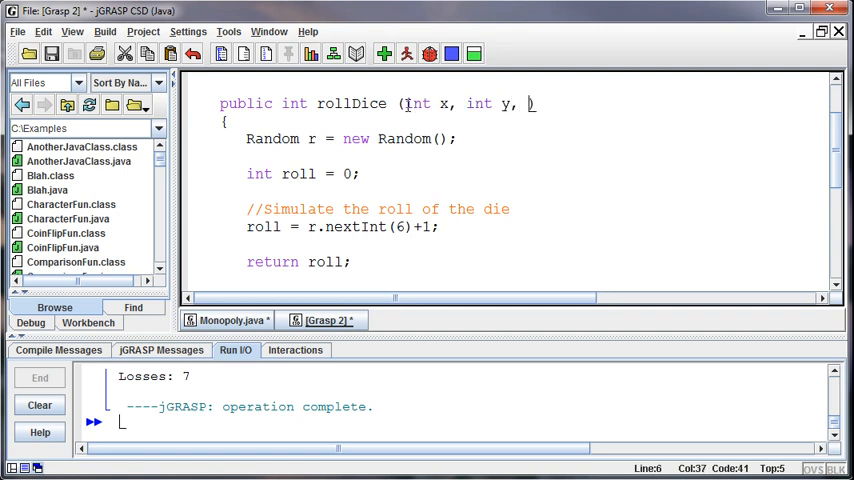
text(String z)
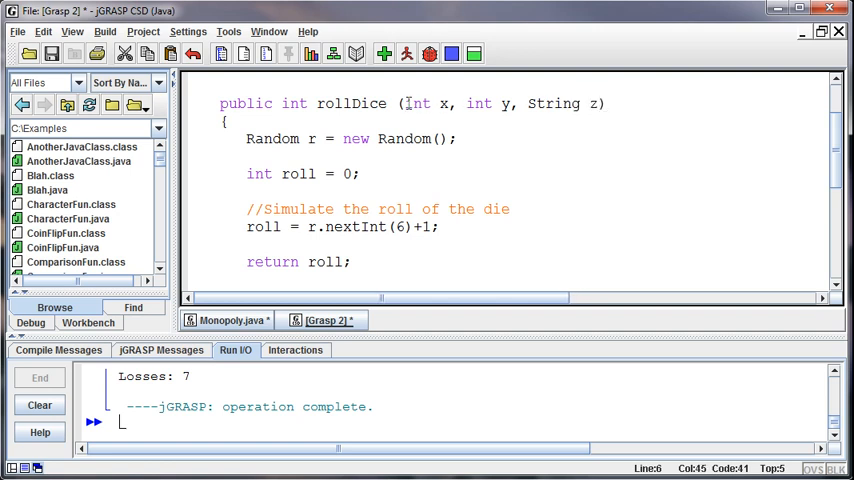
drag(404, 104, 590, 104)
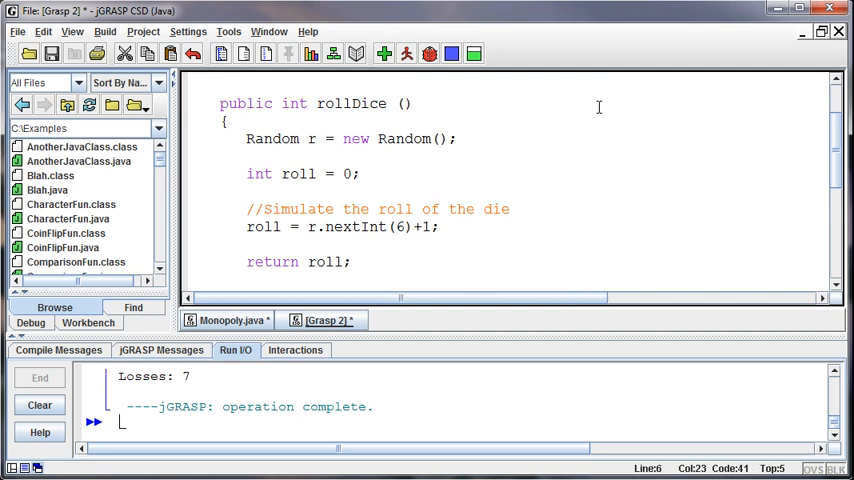
double_click(292, 104)
text(S)
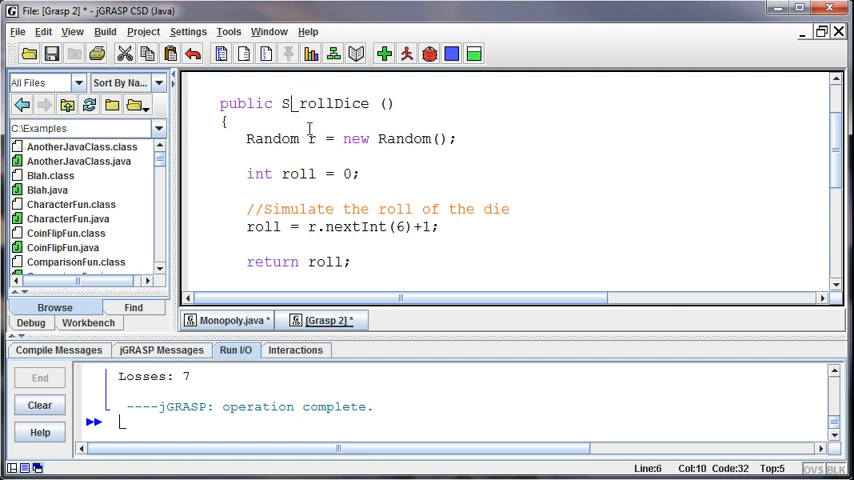
text(t)
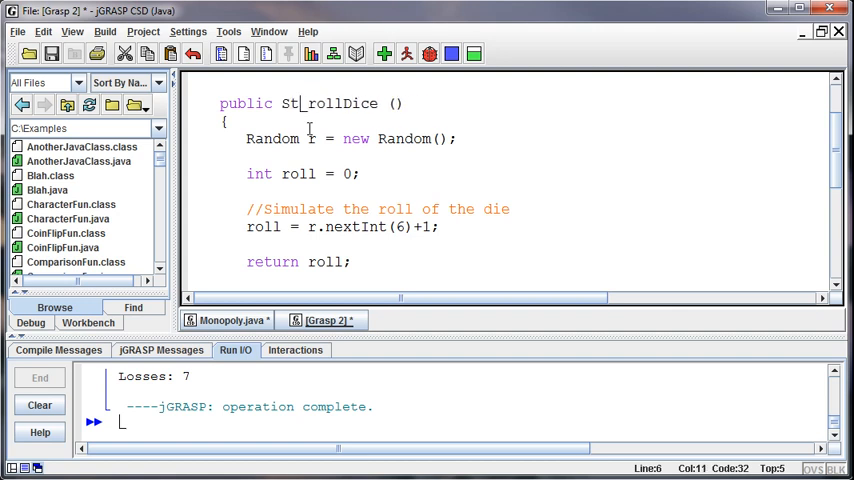
text(oubl)
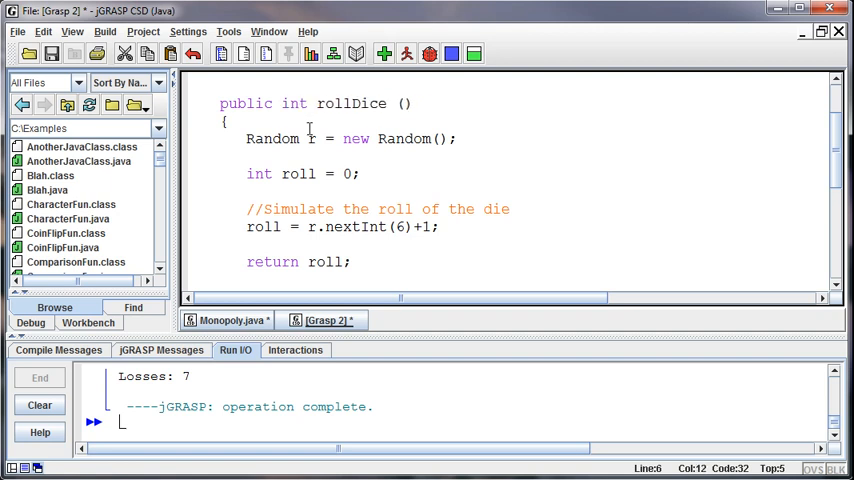
double_click(352, 104)
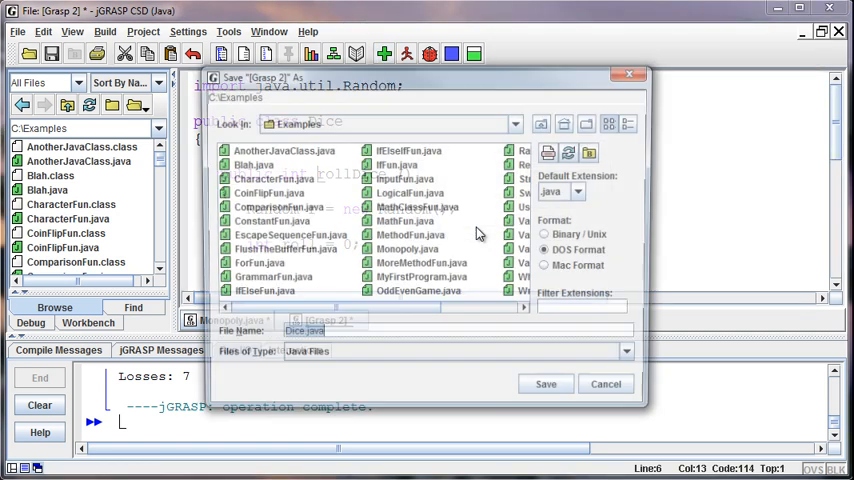
click(544, 384)
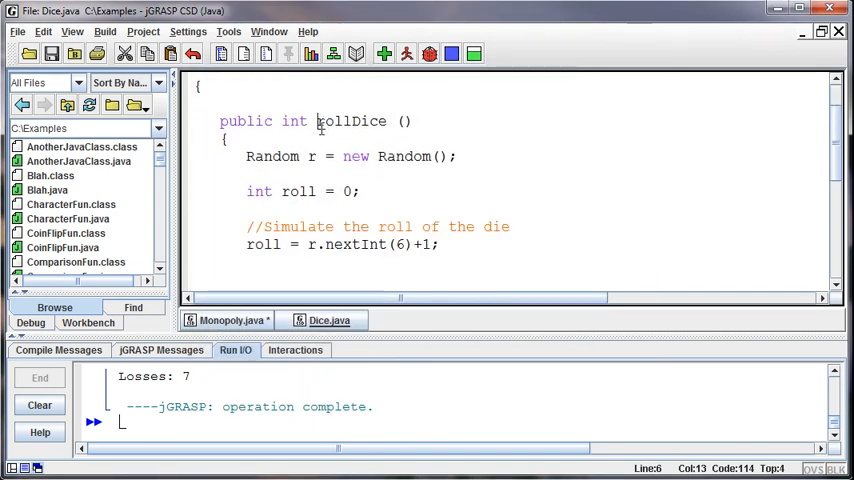
scroll(down, 3)
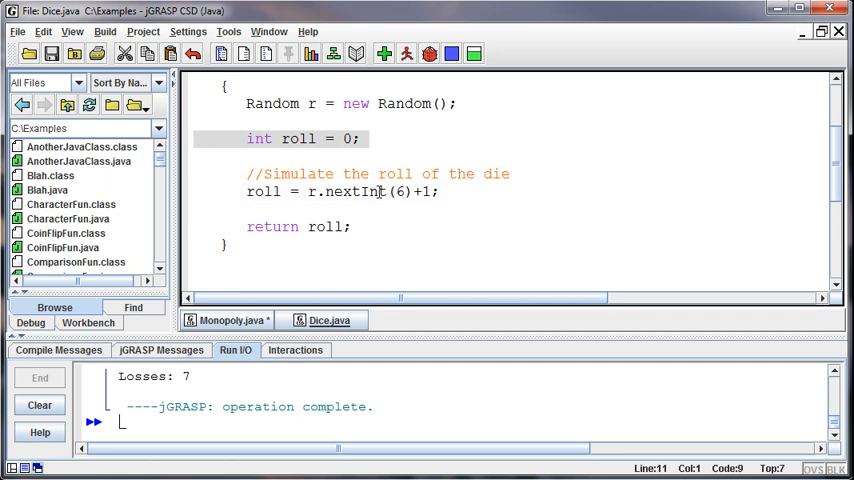
scroll(down, 3)
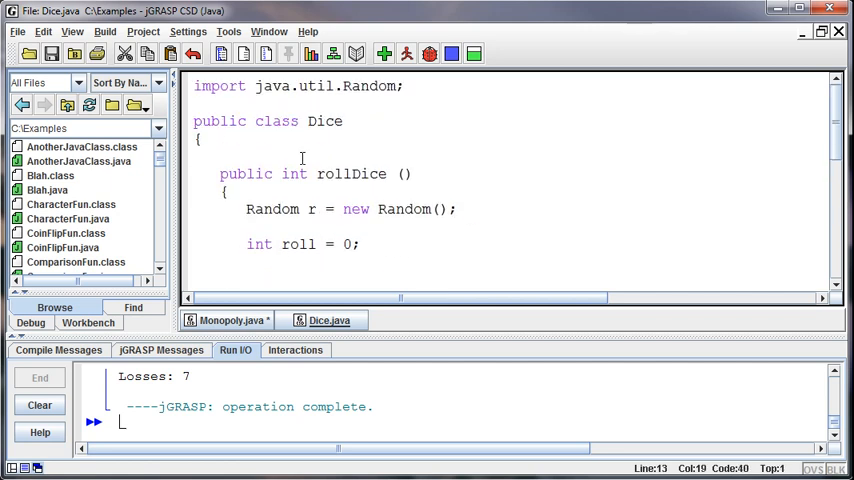
click(16, 32)
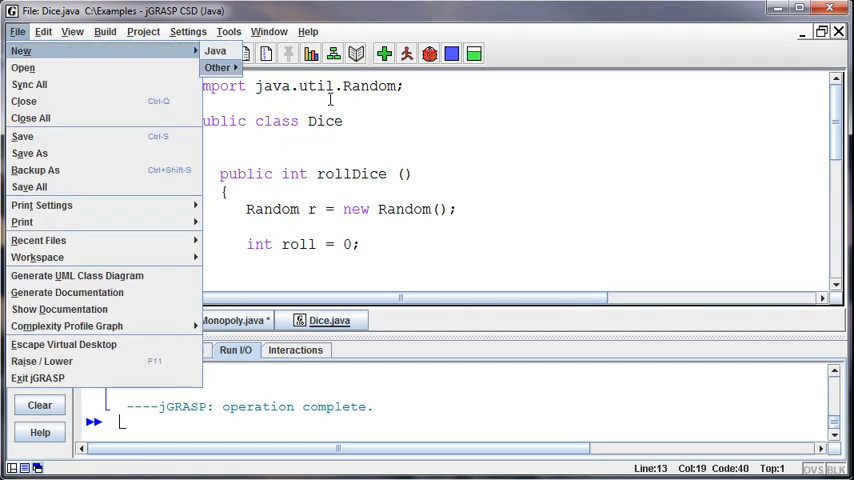
Create a new Java file declaring public class SpencersDumbGame.
click(218, 68)
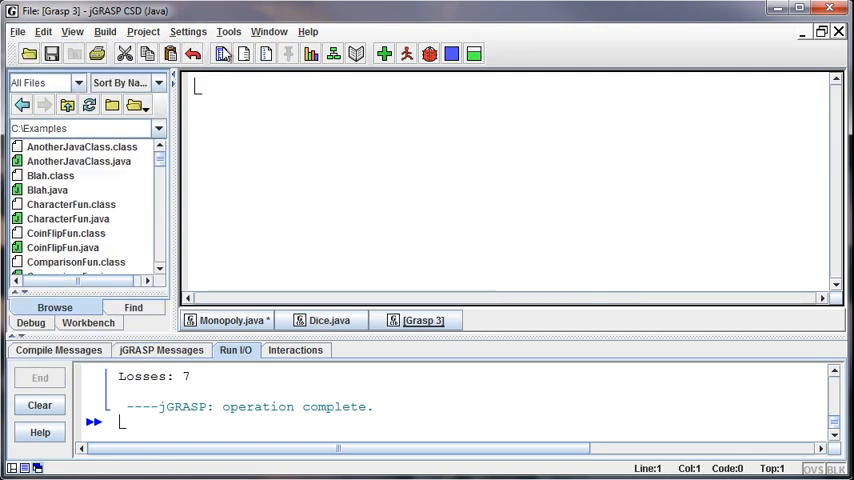
mouse_move(284, 104)
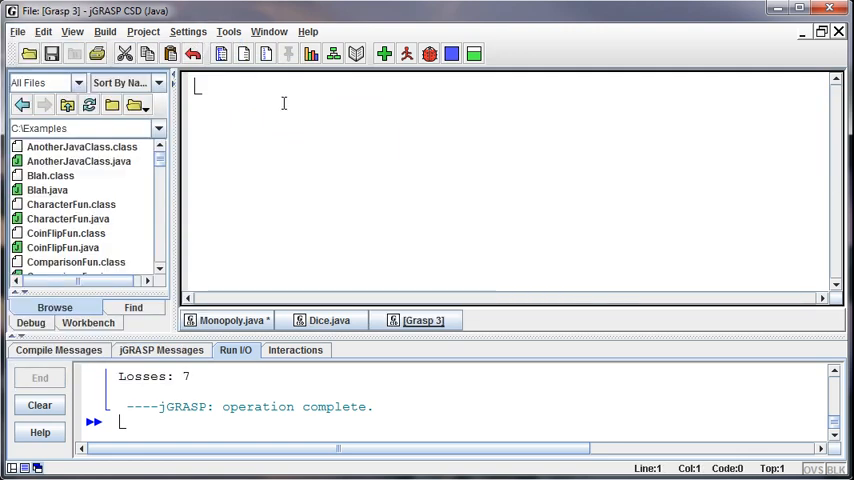
text(public class)
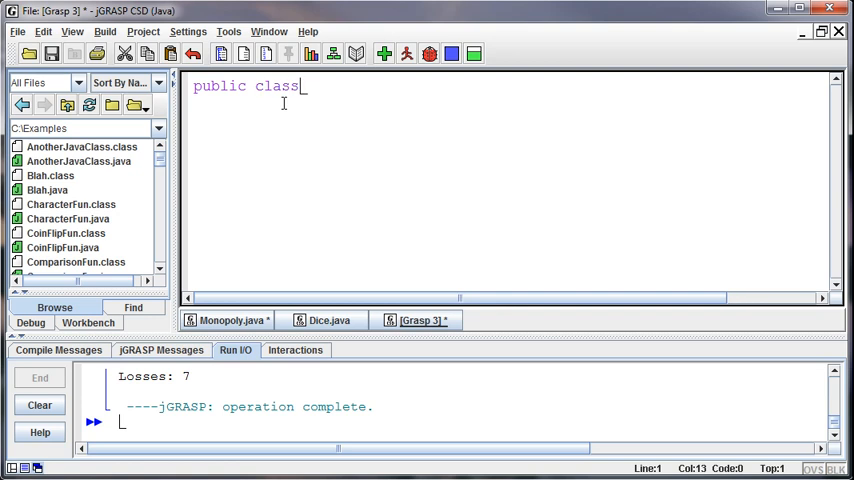
text(SpencersD)
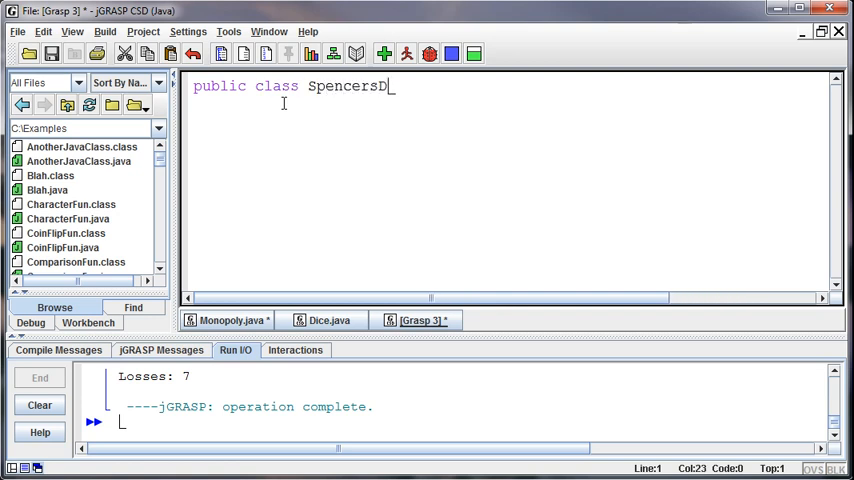
text(umbGame)
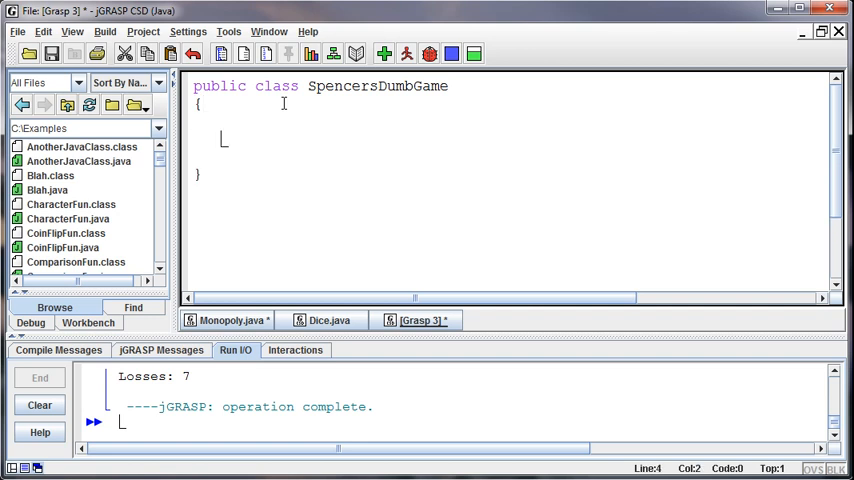
Write the public static void main(String[] args) method signature inside the class.
text(pub)
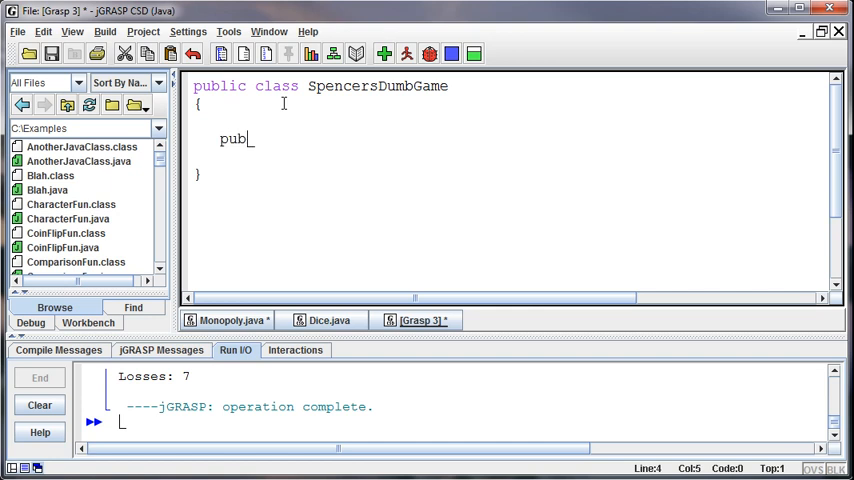
text(lic static)
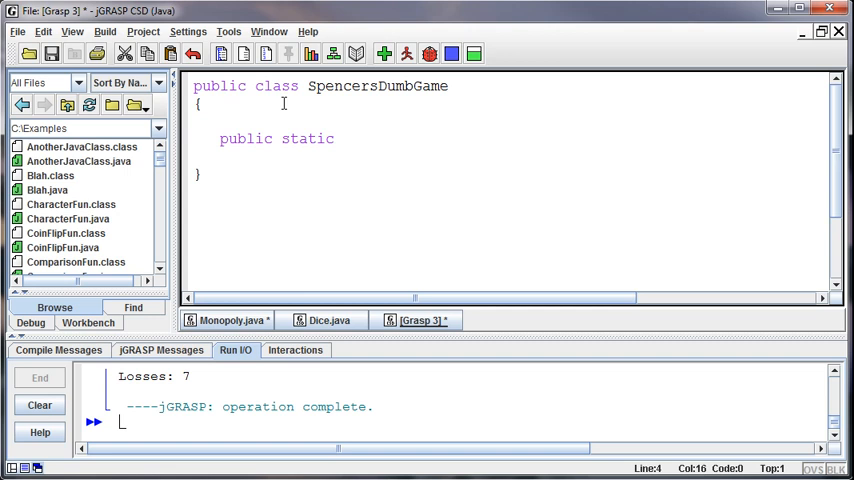
text(void main (A)
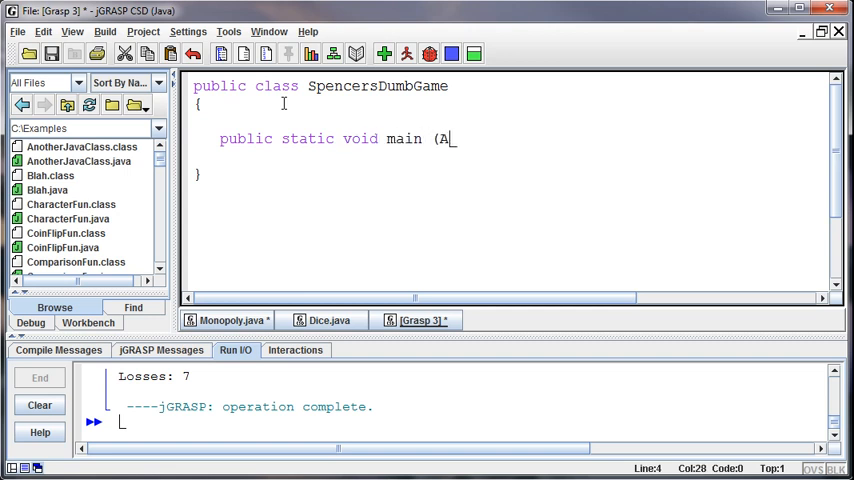
text(String[])
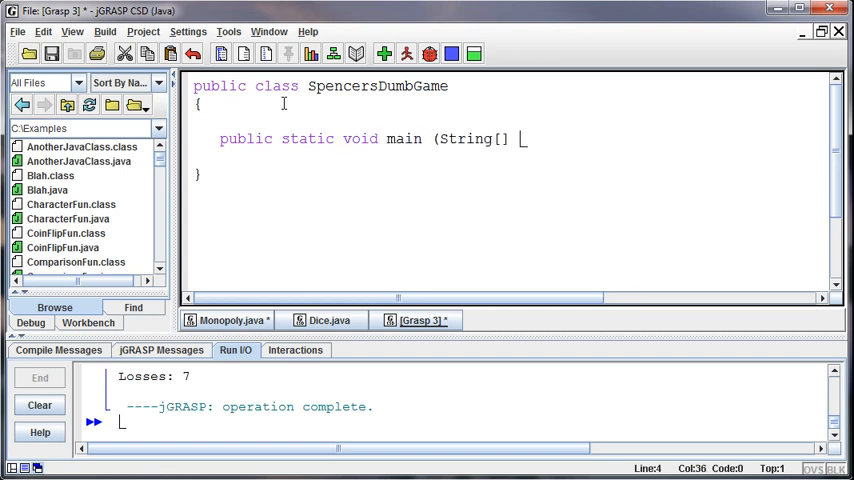
text(args))
text({)
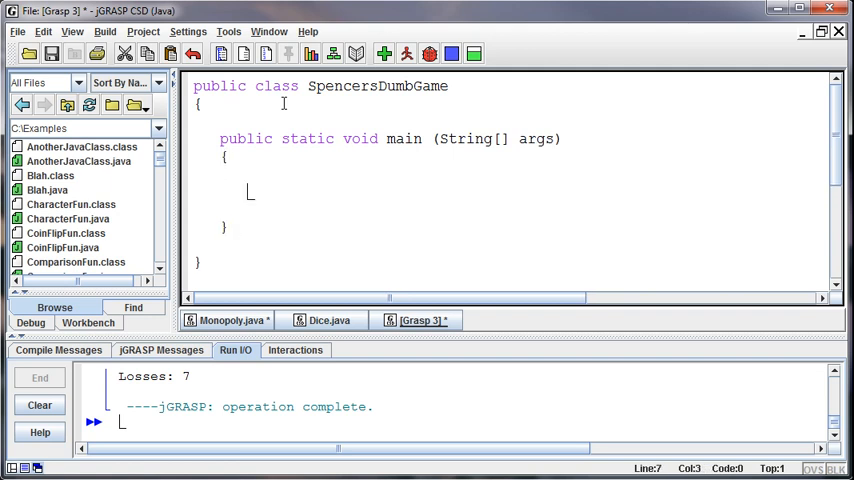
Declare the die roll variables as 0 and add a simulate-the-roll-of-the-die comment in main.
text(i)
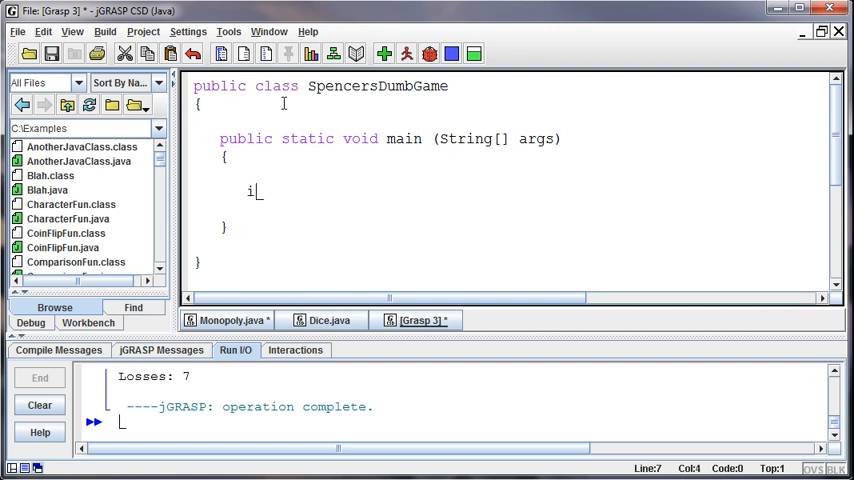
text(nt roll)
text(//)
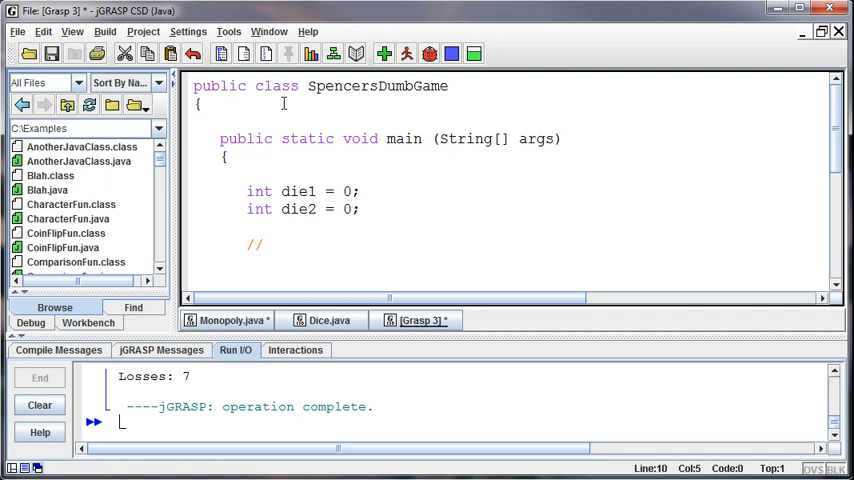
text(Roll)
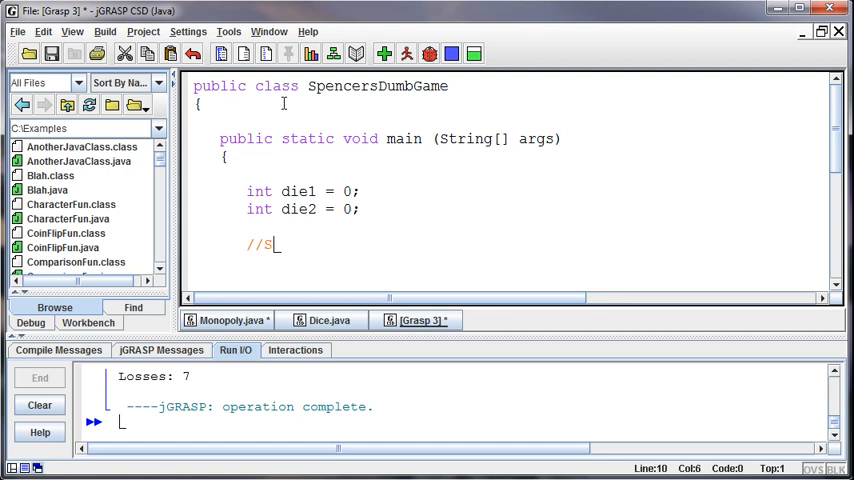
text(imul)
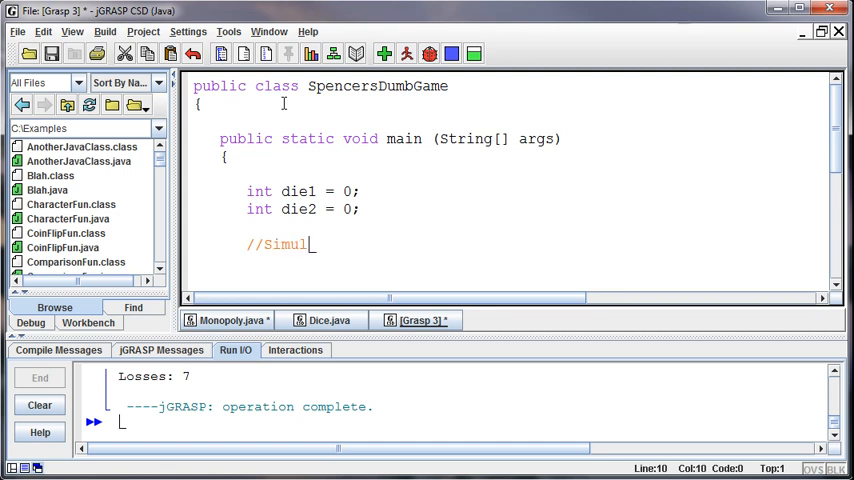
text(ate the roll)
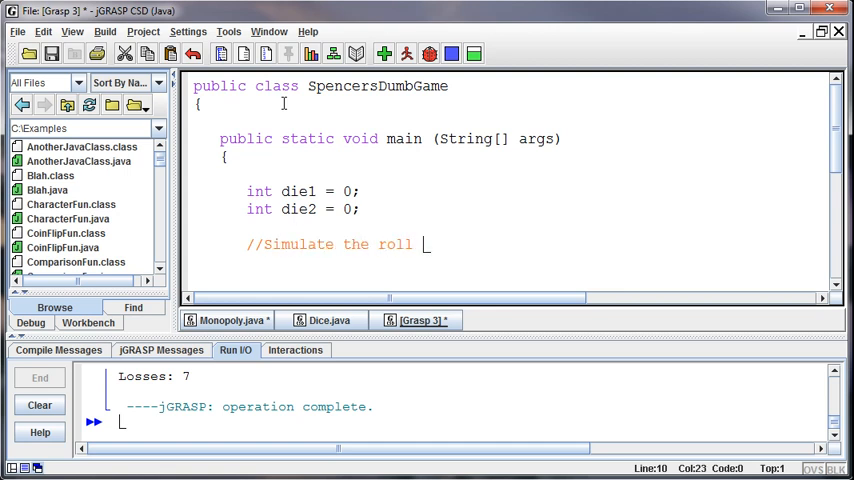
text(of the die)
text(fo)
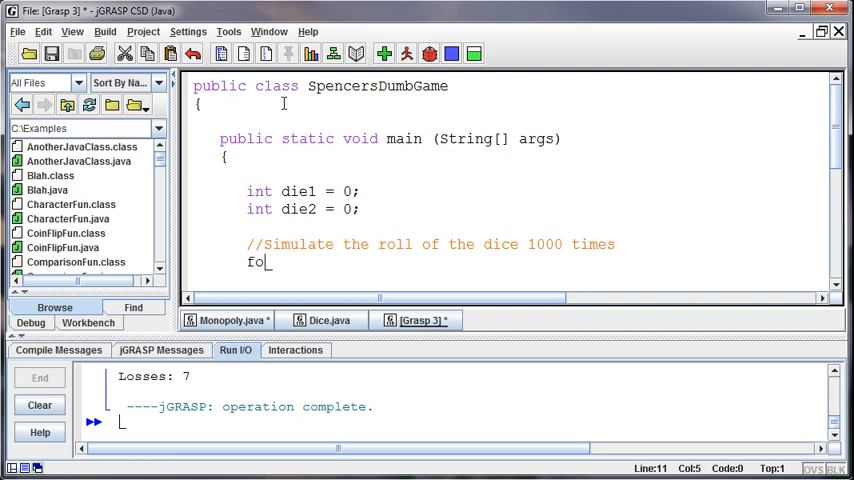
Open a for (int i = 1; i <= 1000; i++) loop to simulate 1000 dice rolls.
text(r (int i =)
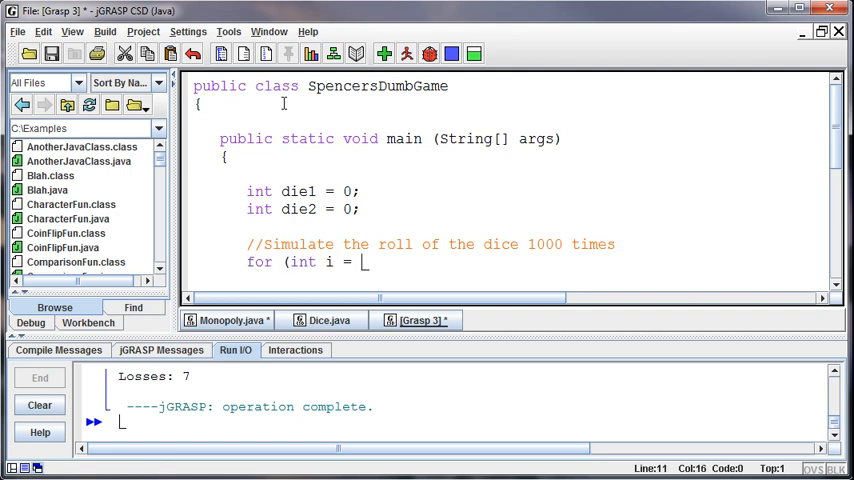
text(1)
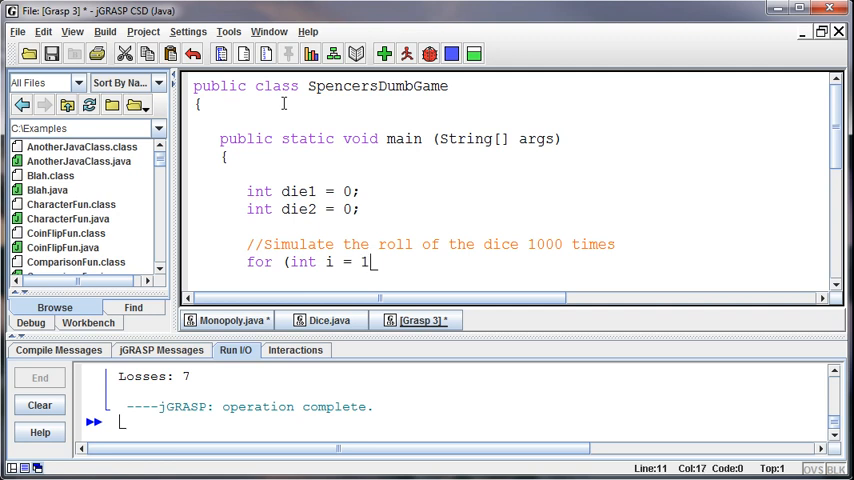
text(; i <=)
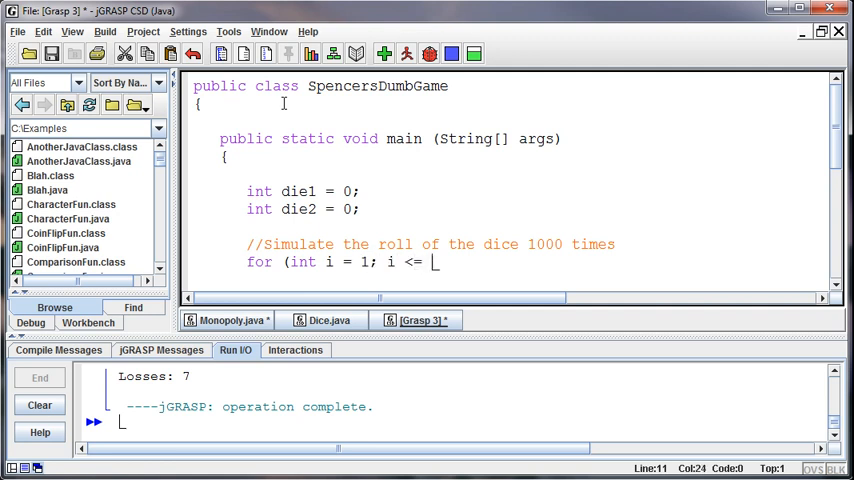
text(1000; i++)
text({)
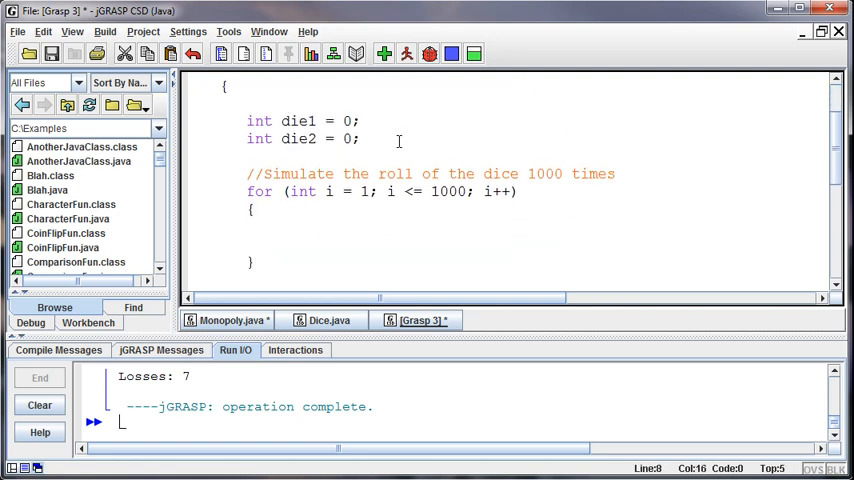
Declare int total = 0;, int numWins = 0; and int numLosses = 0; above the loop.
text(int)
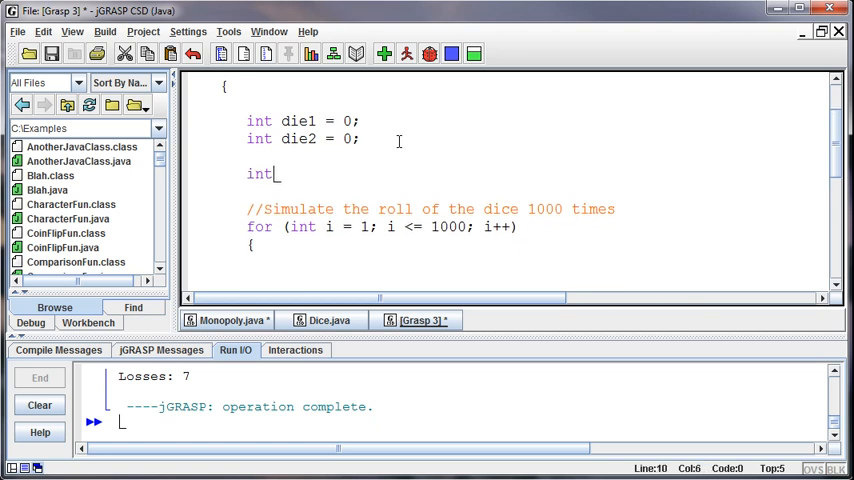
text(total = 0;)
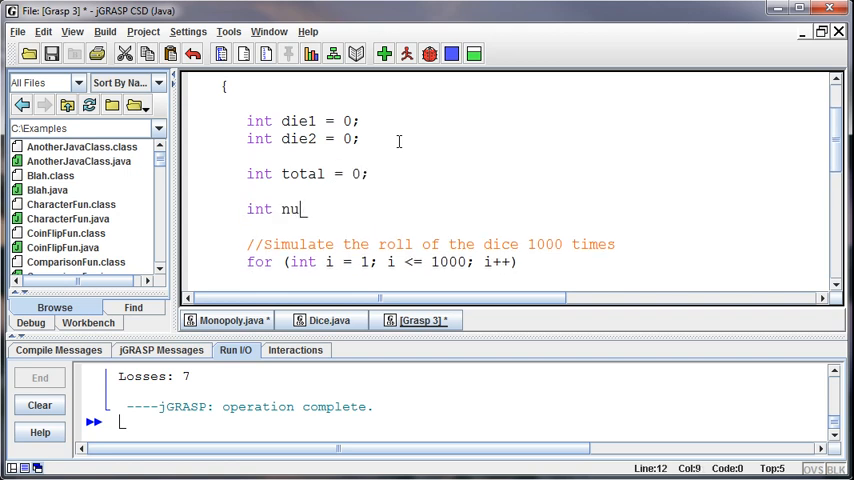
text(mWins = 0;)
text(int)
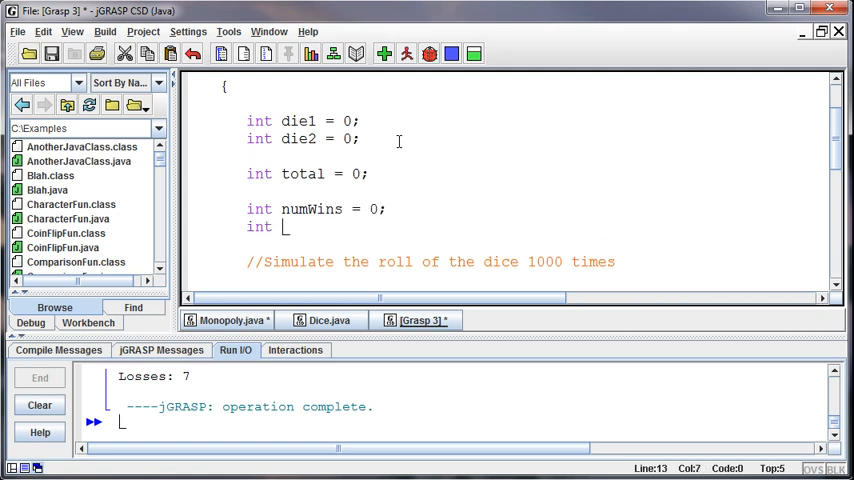
text(numLos)
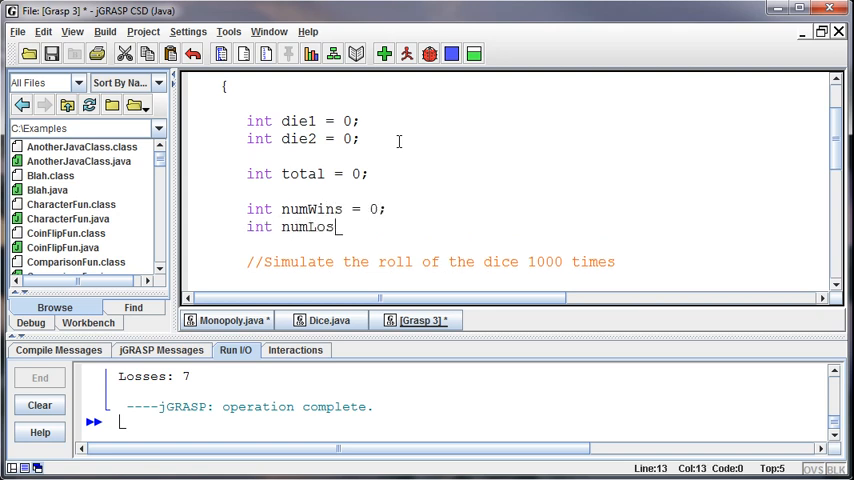
text(ses = 0;)
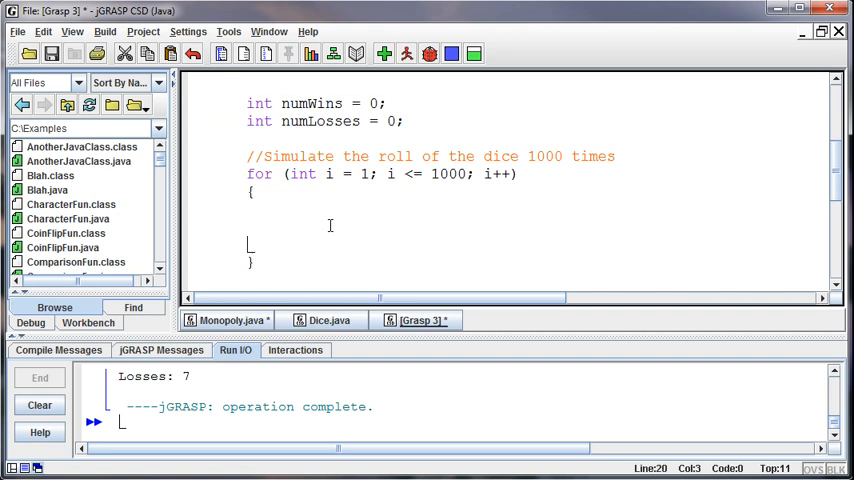
Write the if condition testing total == 7 || total == 11.
text(if)
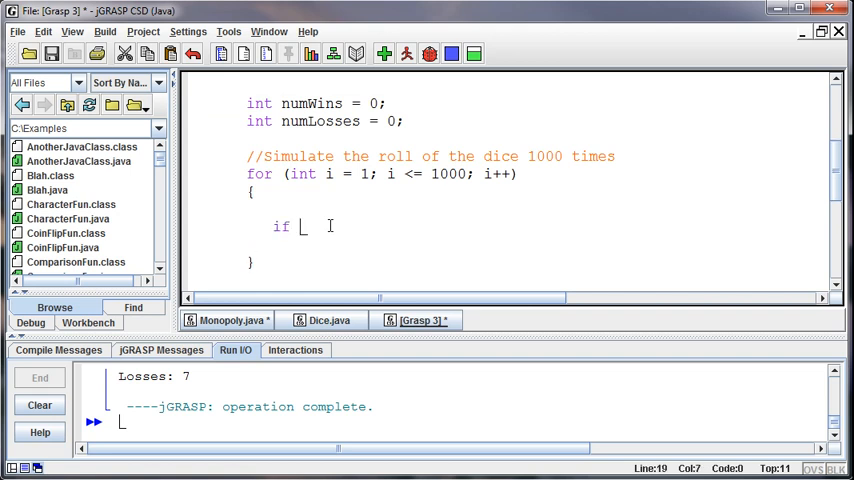
text((total == 7)
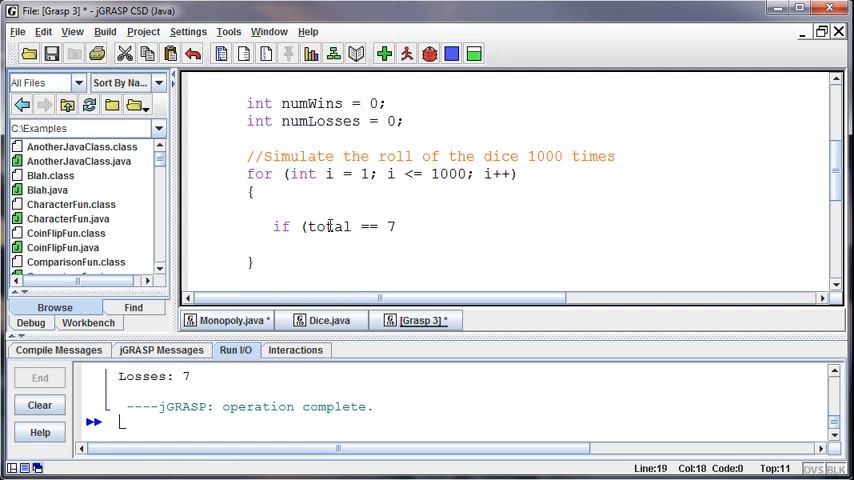
text(||)
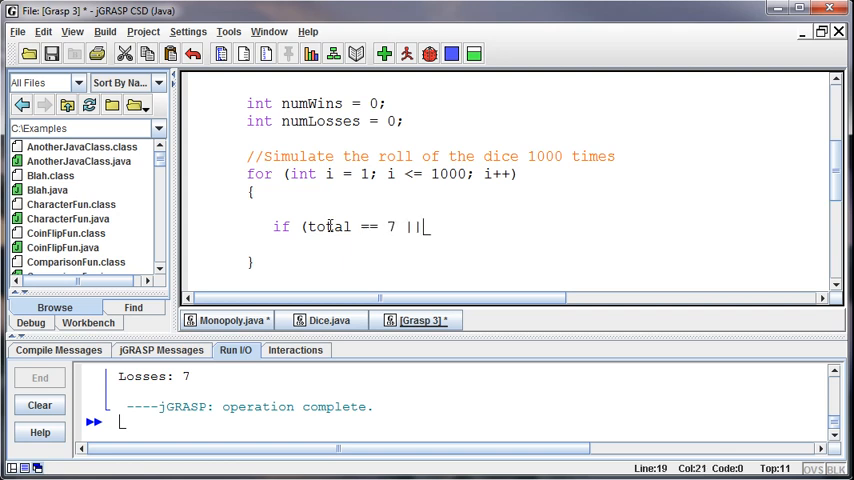
text(total |)
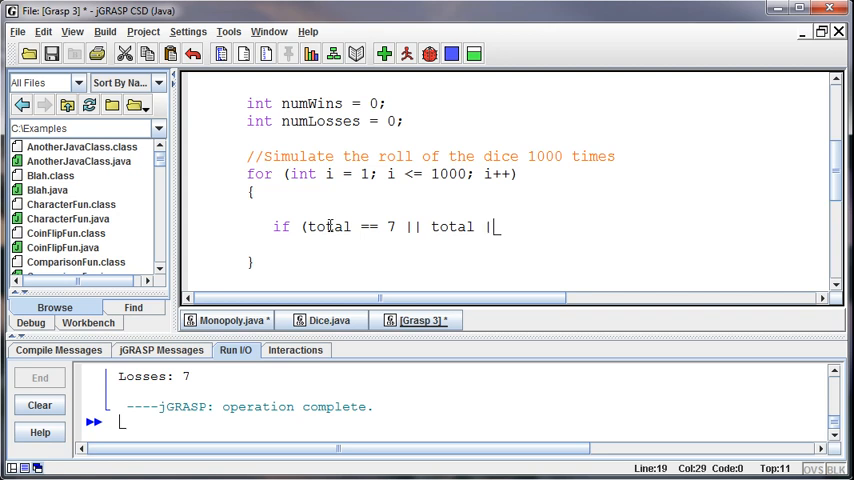
text(= 11)
text(S)
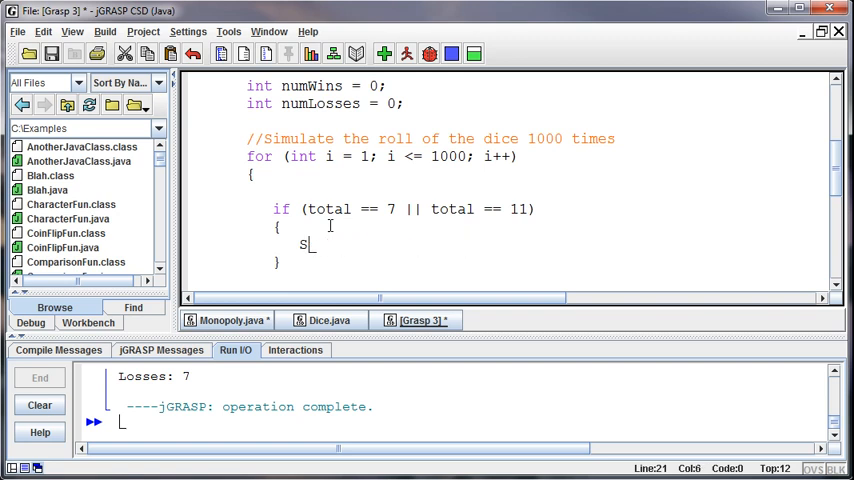
Increment numWins++ in the if block and numLosses++ in a new else block.
text(numW)
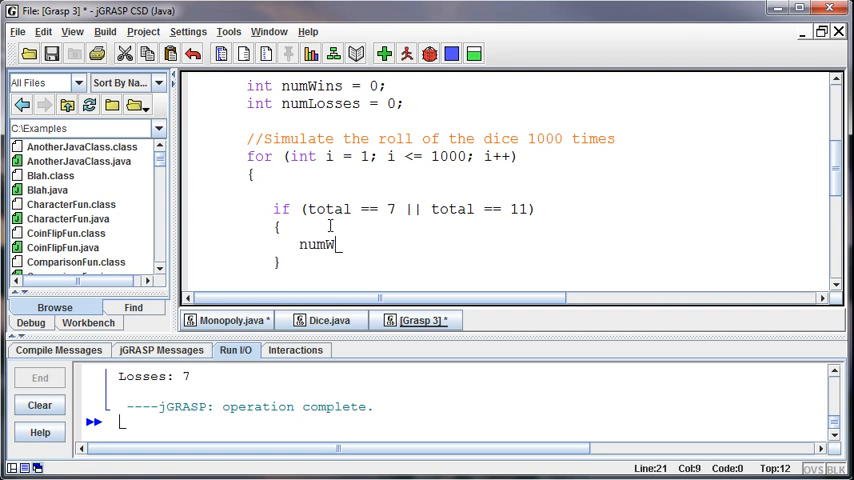
text(ins++;)
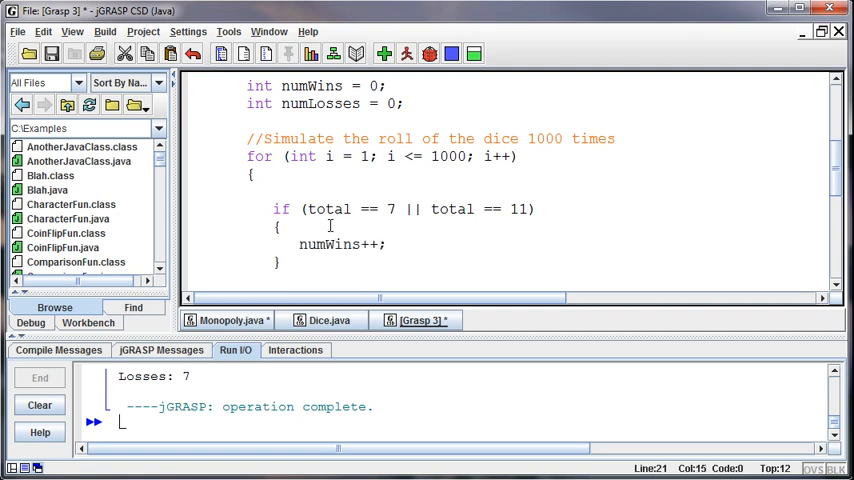
scroll(down, 3)
text(else)
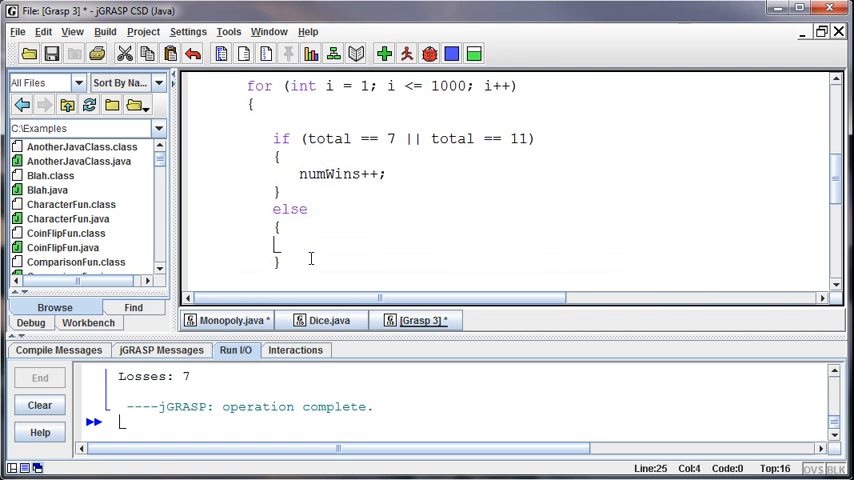
text(numLo)
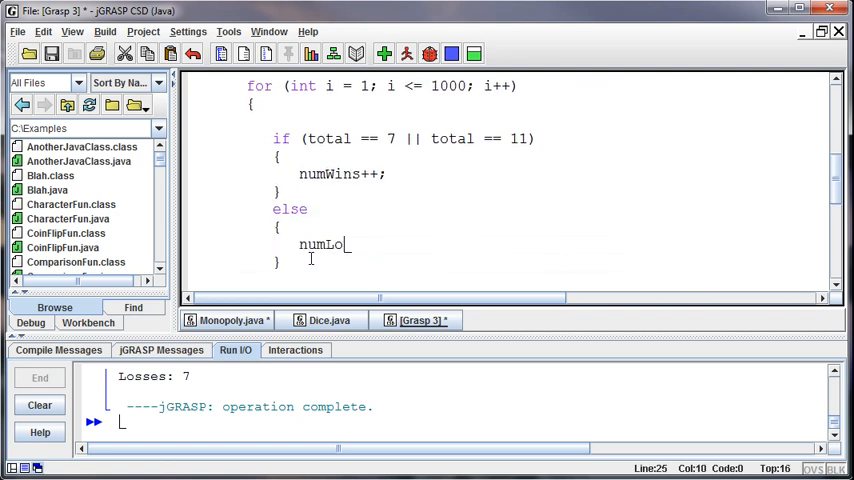
text(sses++;)
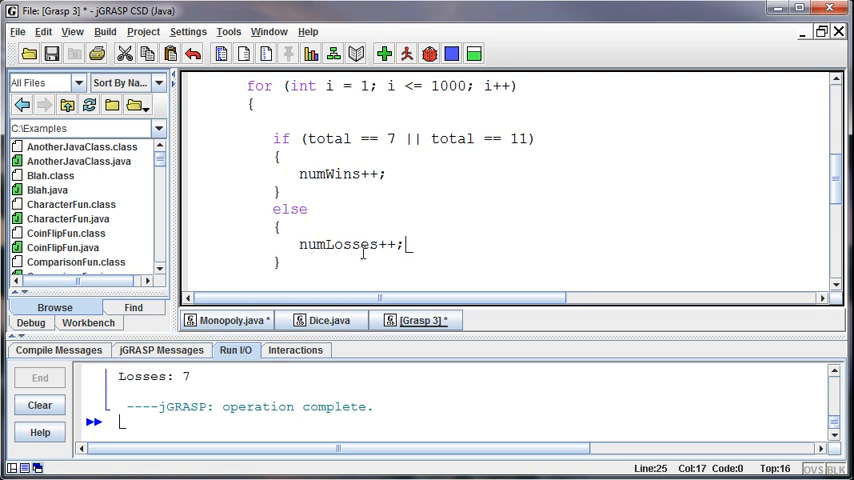
mouse_move(420, 186)
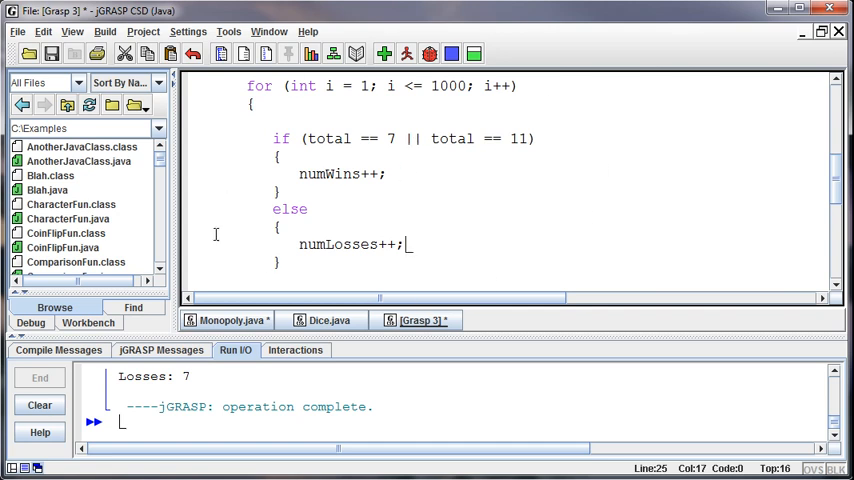
mouse_move(180, 190)
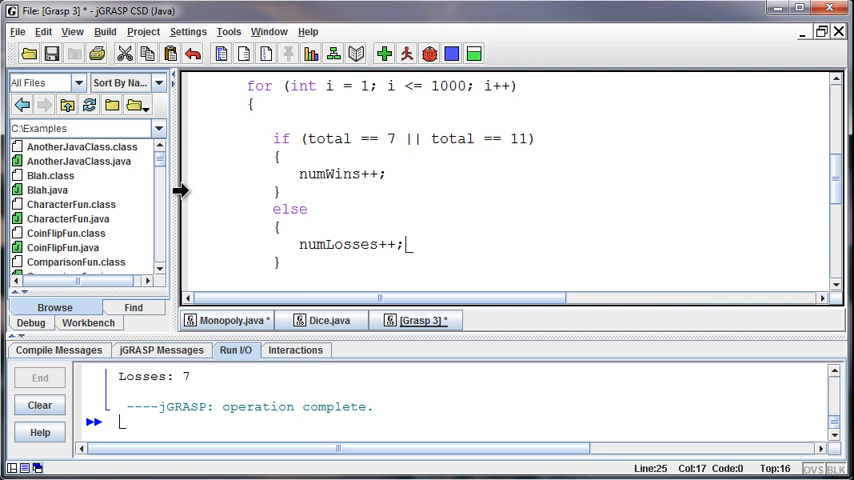
mouse_move(350, 150)
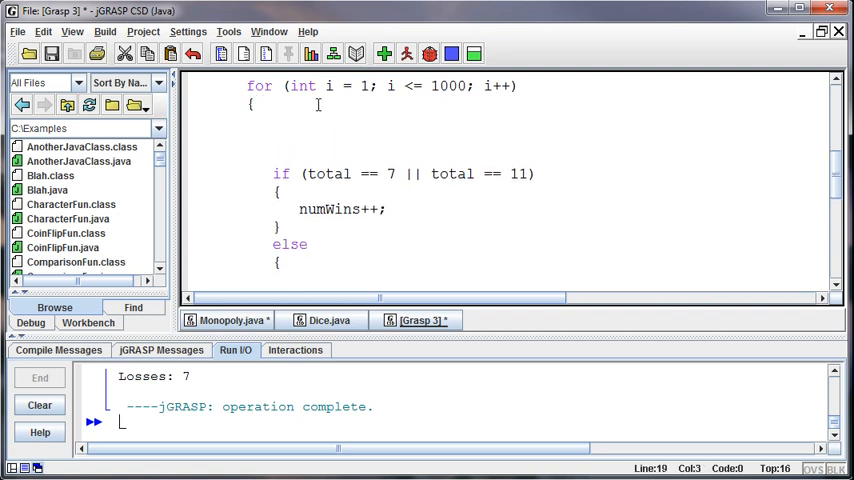
Add the comments //Deciding the outcome above the if and //Rolling the dice atop the loop body.
text(//De)
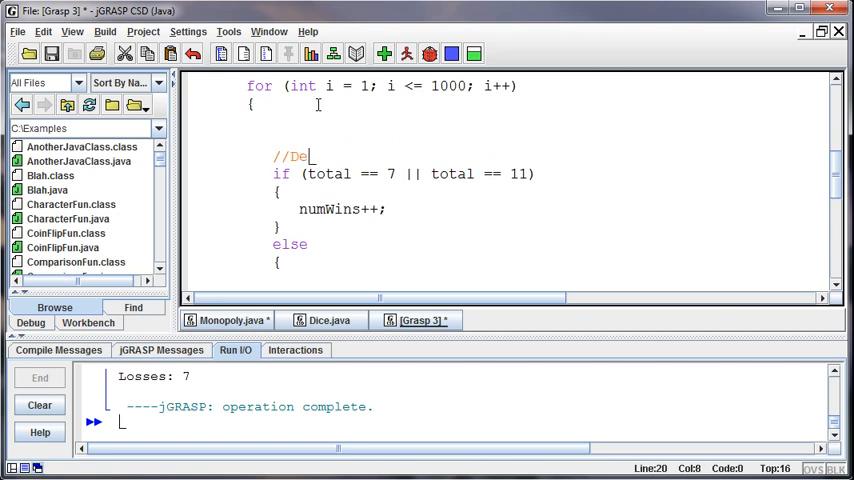
text(ciding the outcome)
click(506, 120)
text(//)
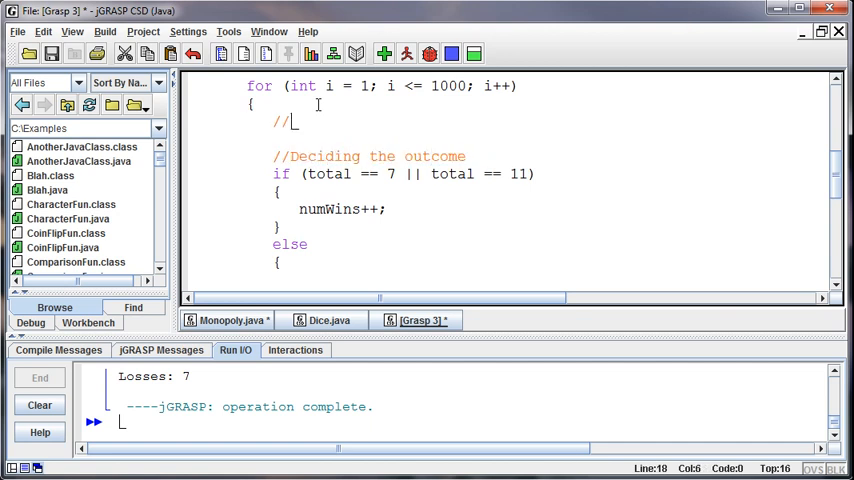
text(R)
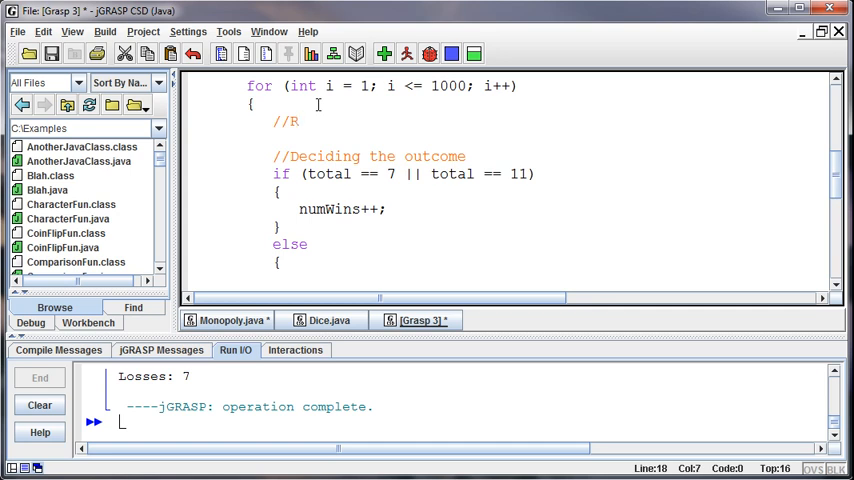
text(olling the dice)
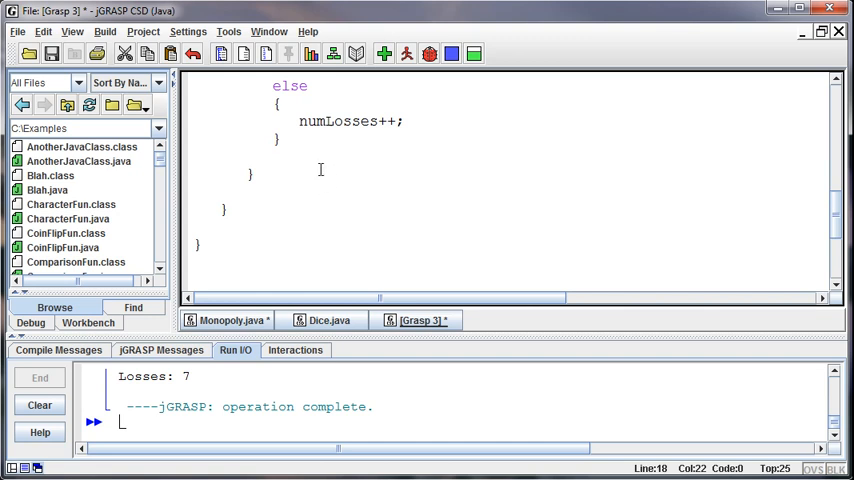
Mark the loop's closing brace with //end for and print "Wins: " + numWins after it.
click(310, 178)
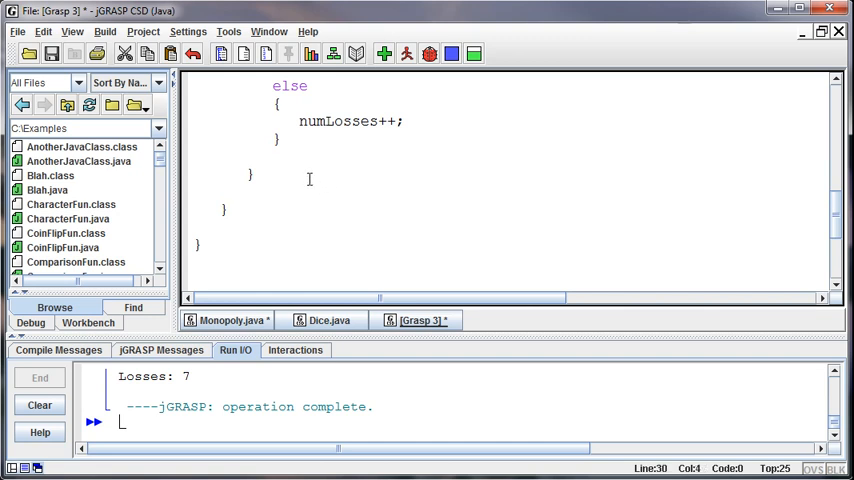
text(//end for)
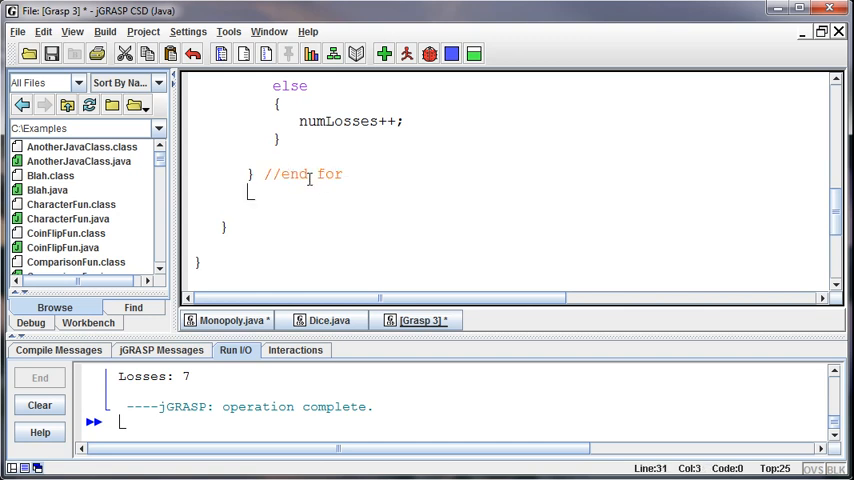
text(System.)
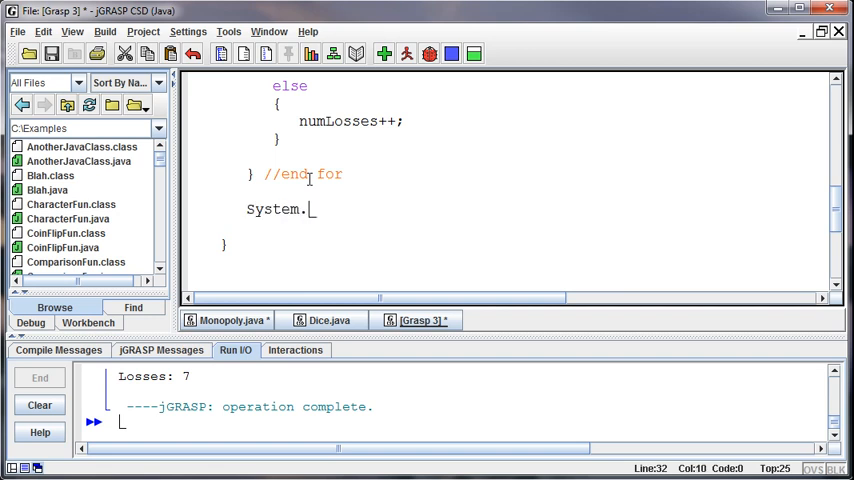
text(out.prin)
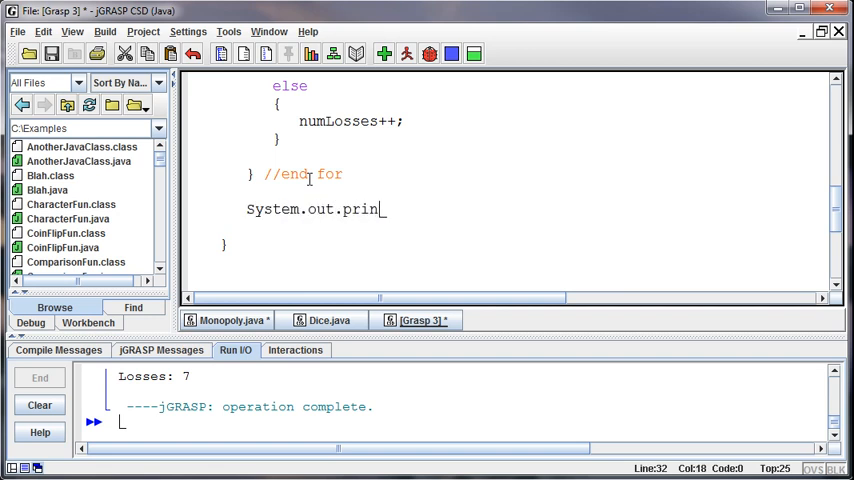
text(tln(")
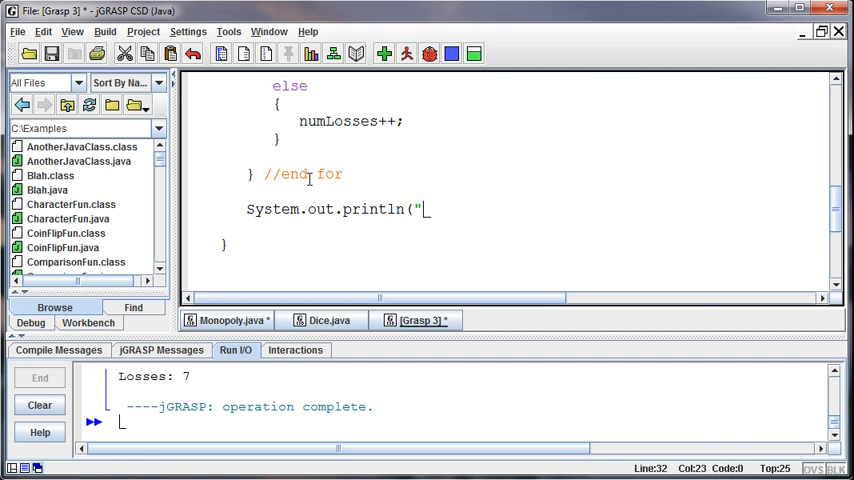
text(Wins: " + numWins)
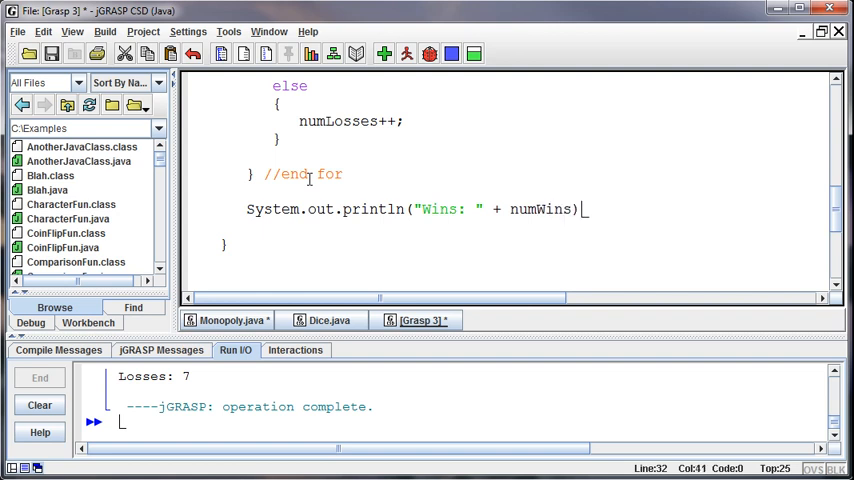
Print "Losses: " + numLosses on the following line.
text(System.out.)
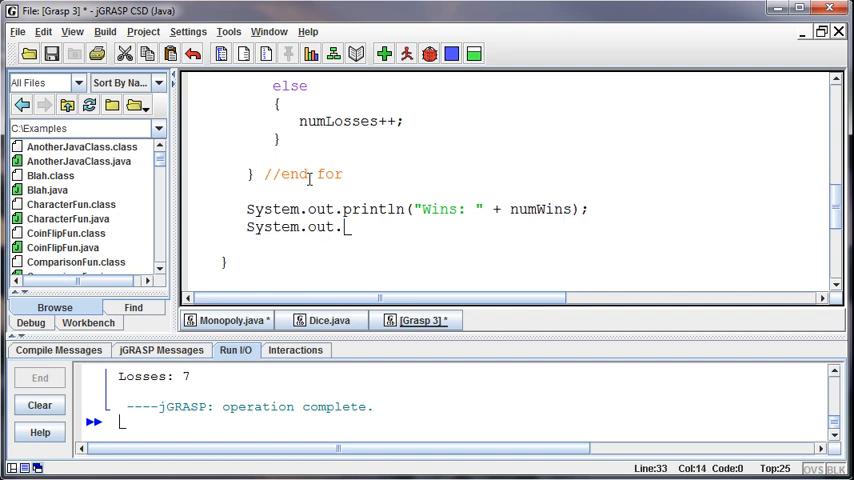
text(println("Lo)
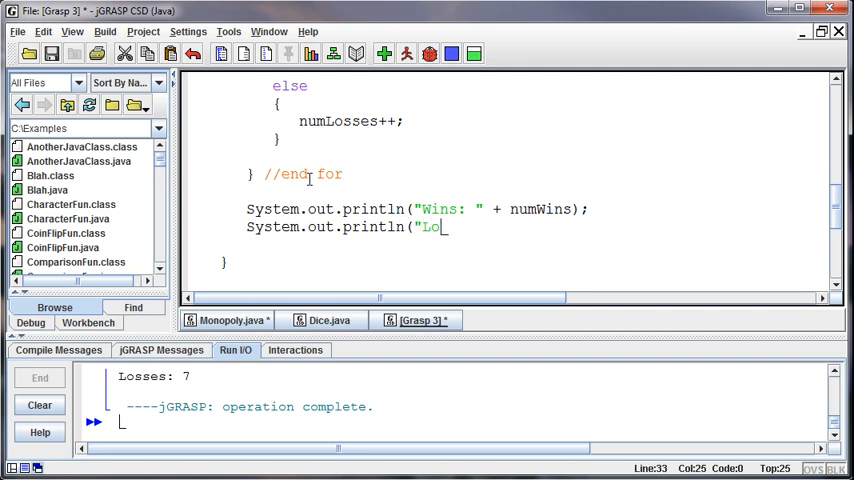
text(sses")
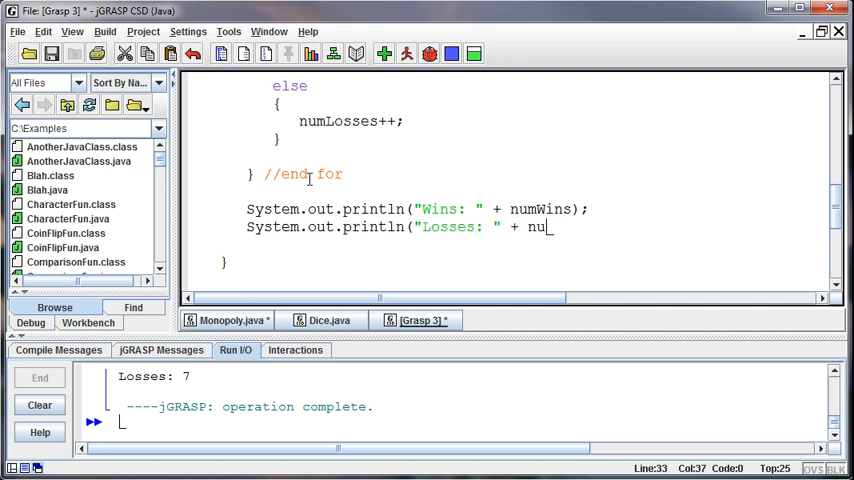
text(mLosses)
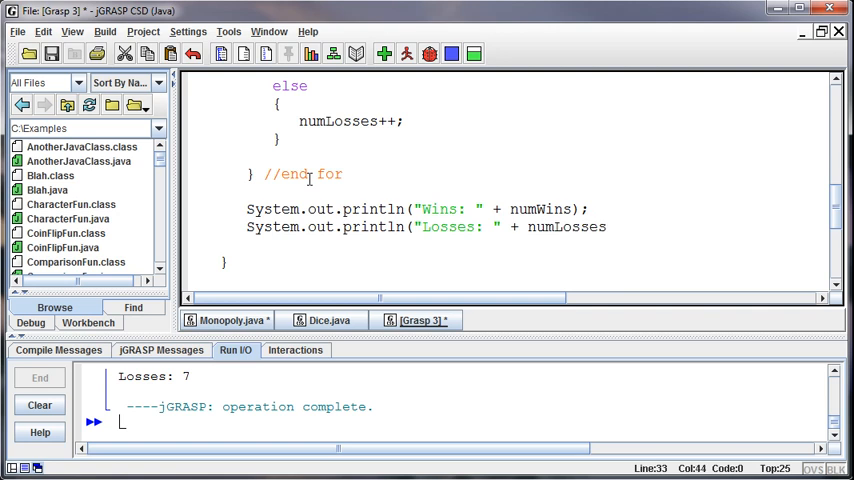
text(;)
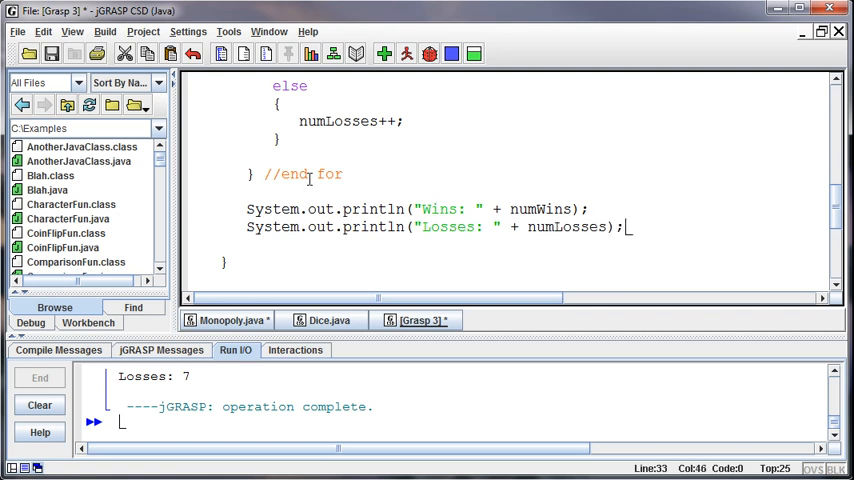
mouse_move(376, 184)
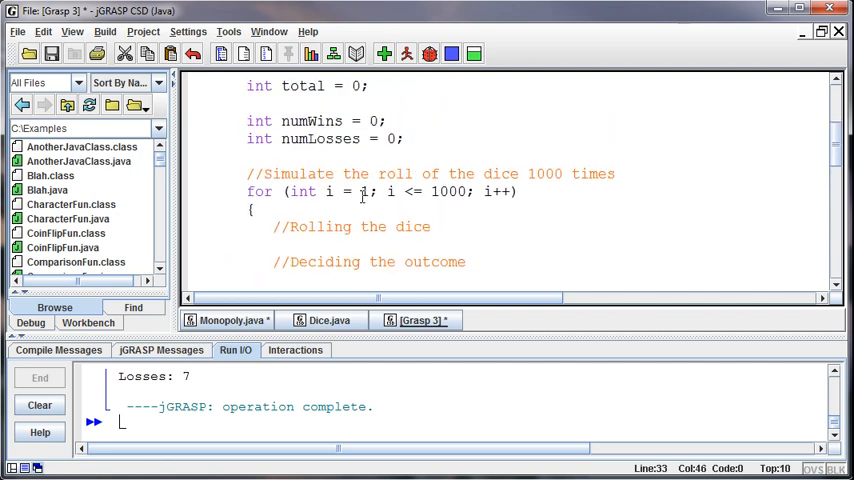
click(228, 320)
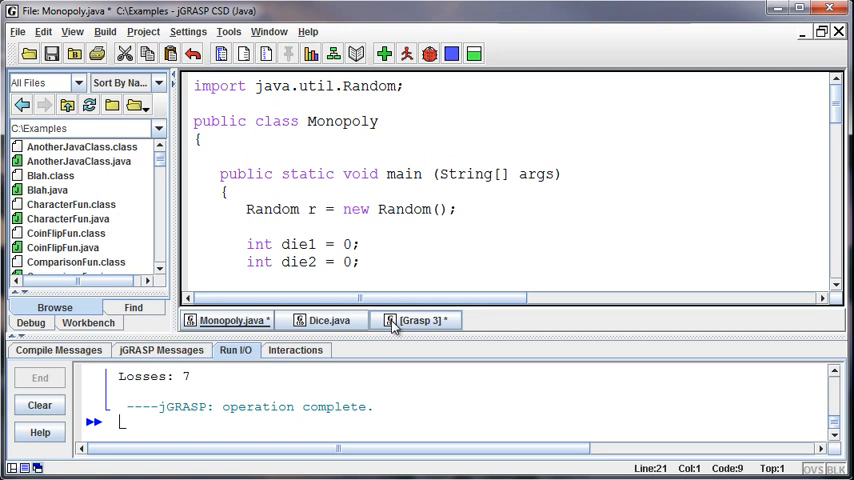
click(416, 320)
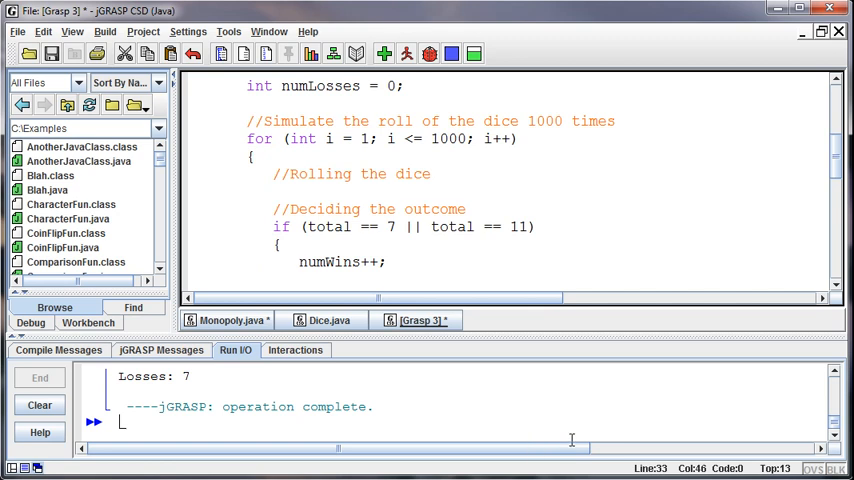
mouse_move(580, 448)
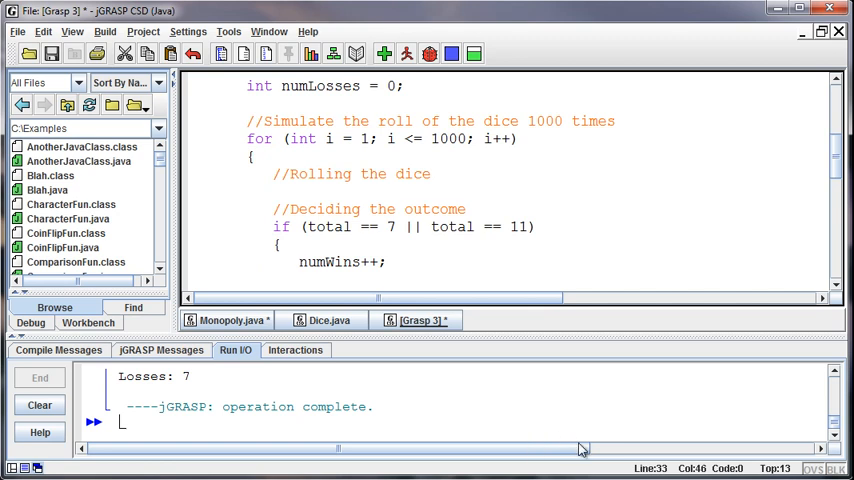
mouse_move(582, 450)
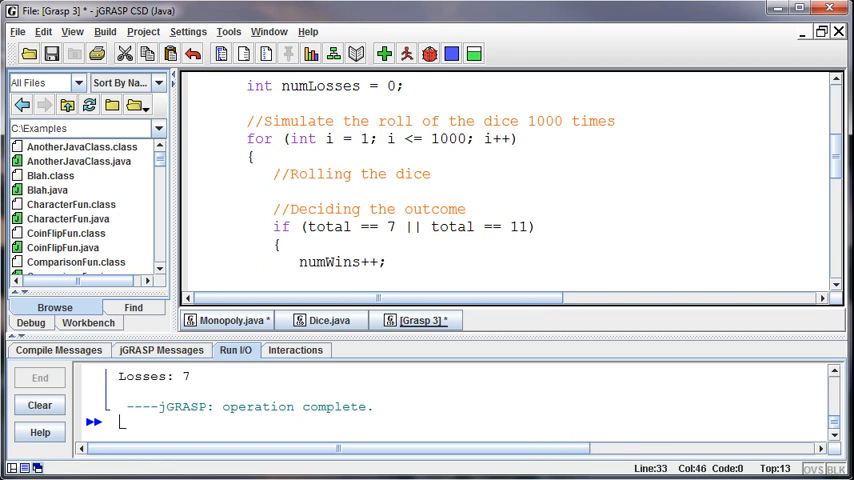